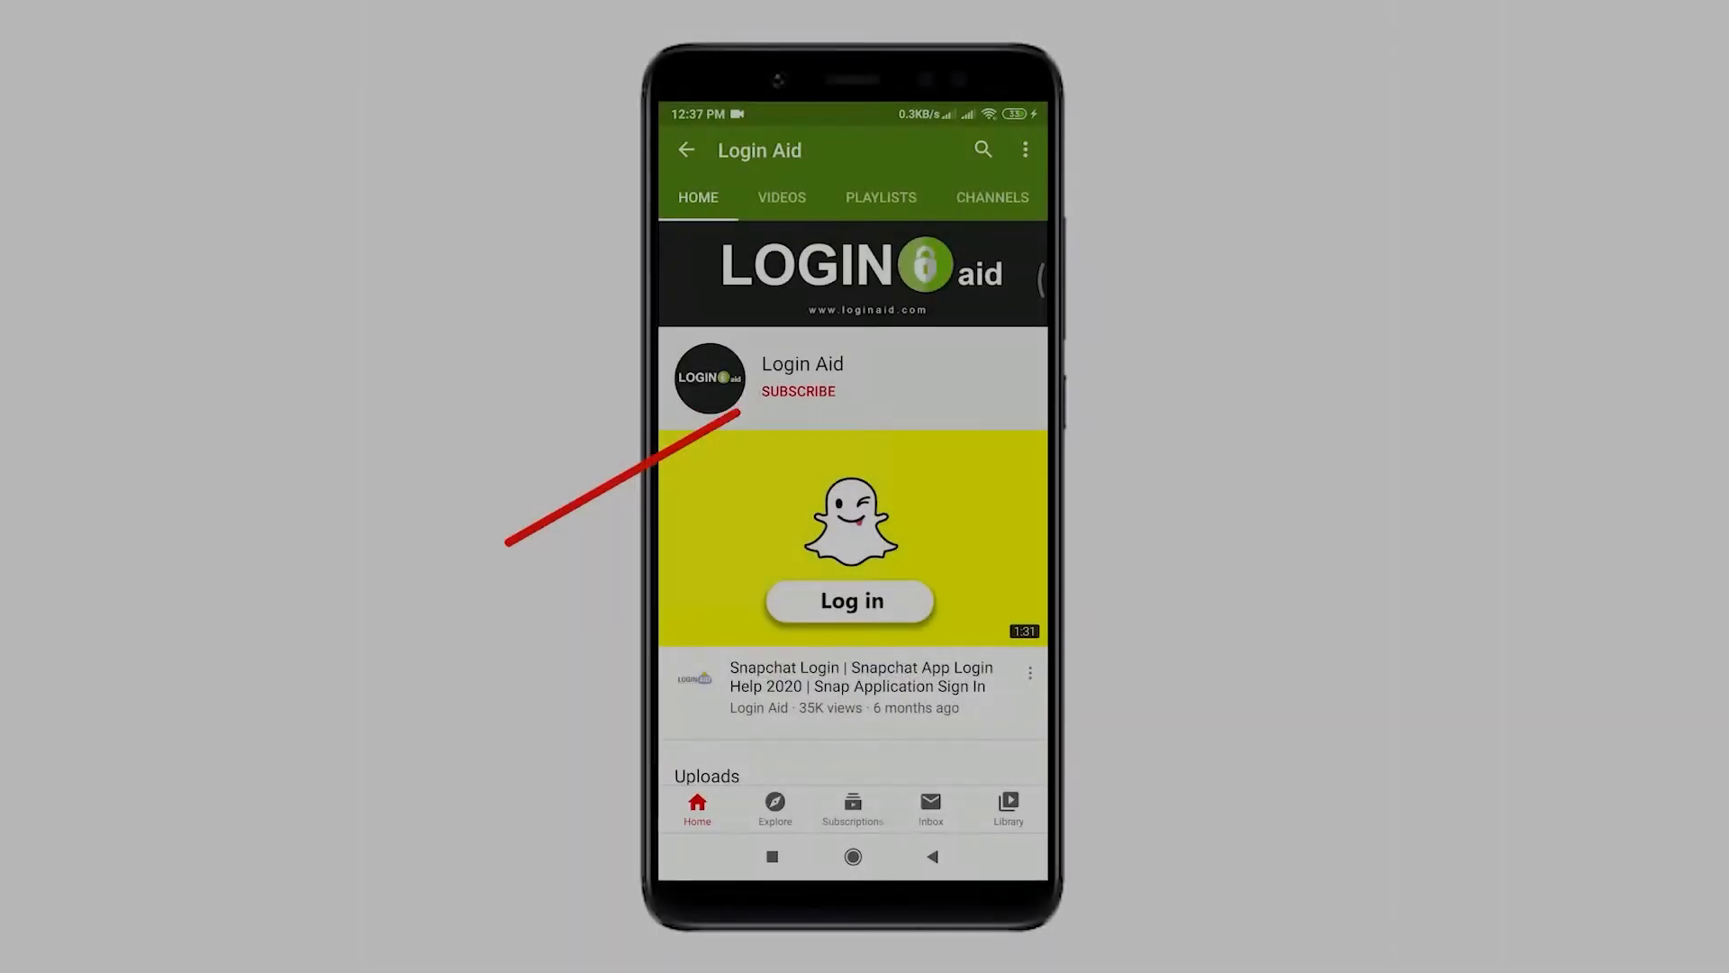
- Load dropbox.com in a second Firefox tab, keeping the image results tab open
left_click(797, 390)
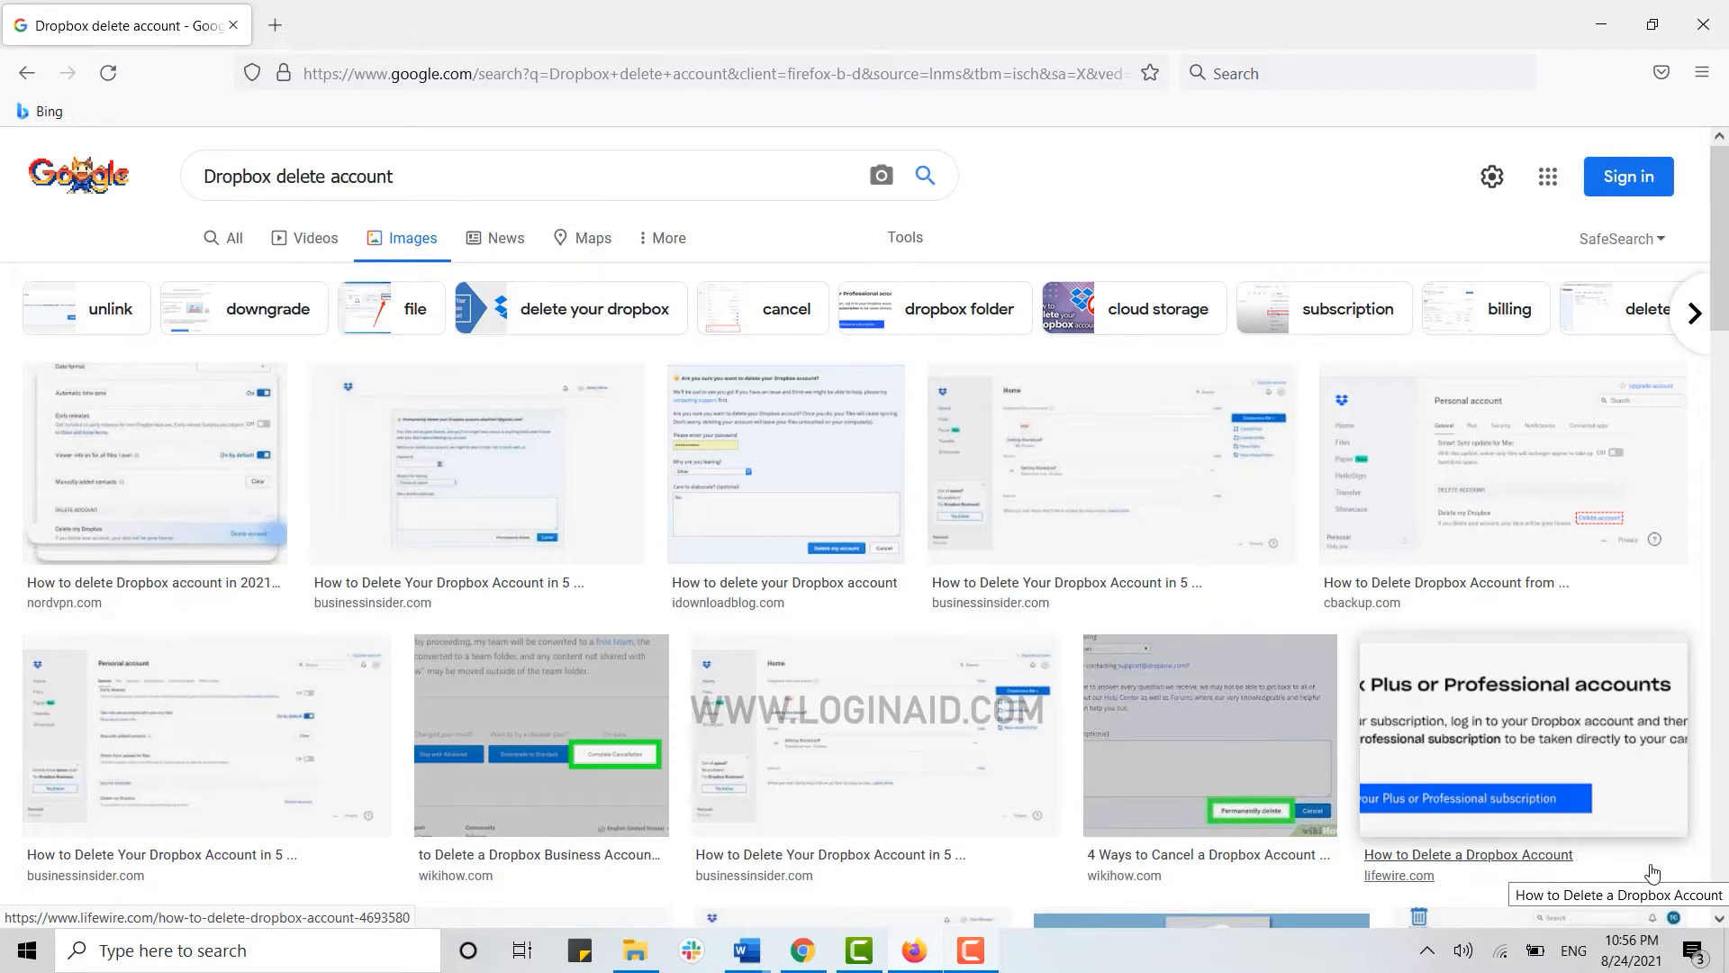
mouse_move(937, 665)
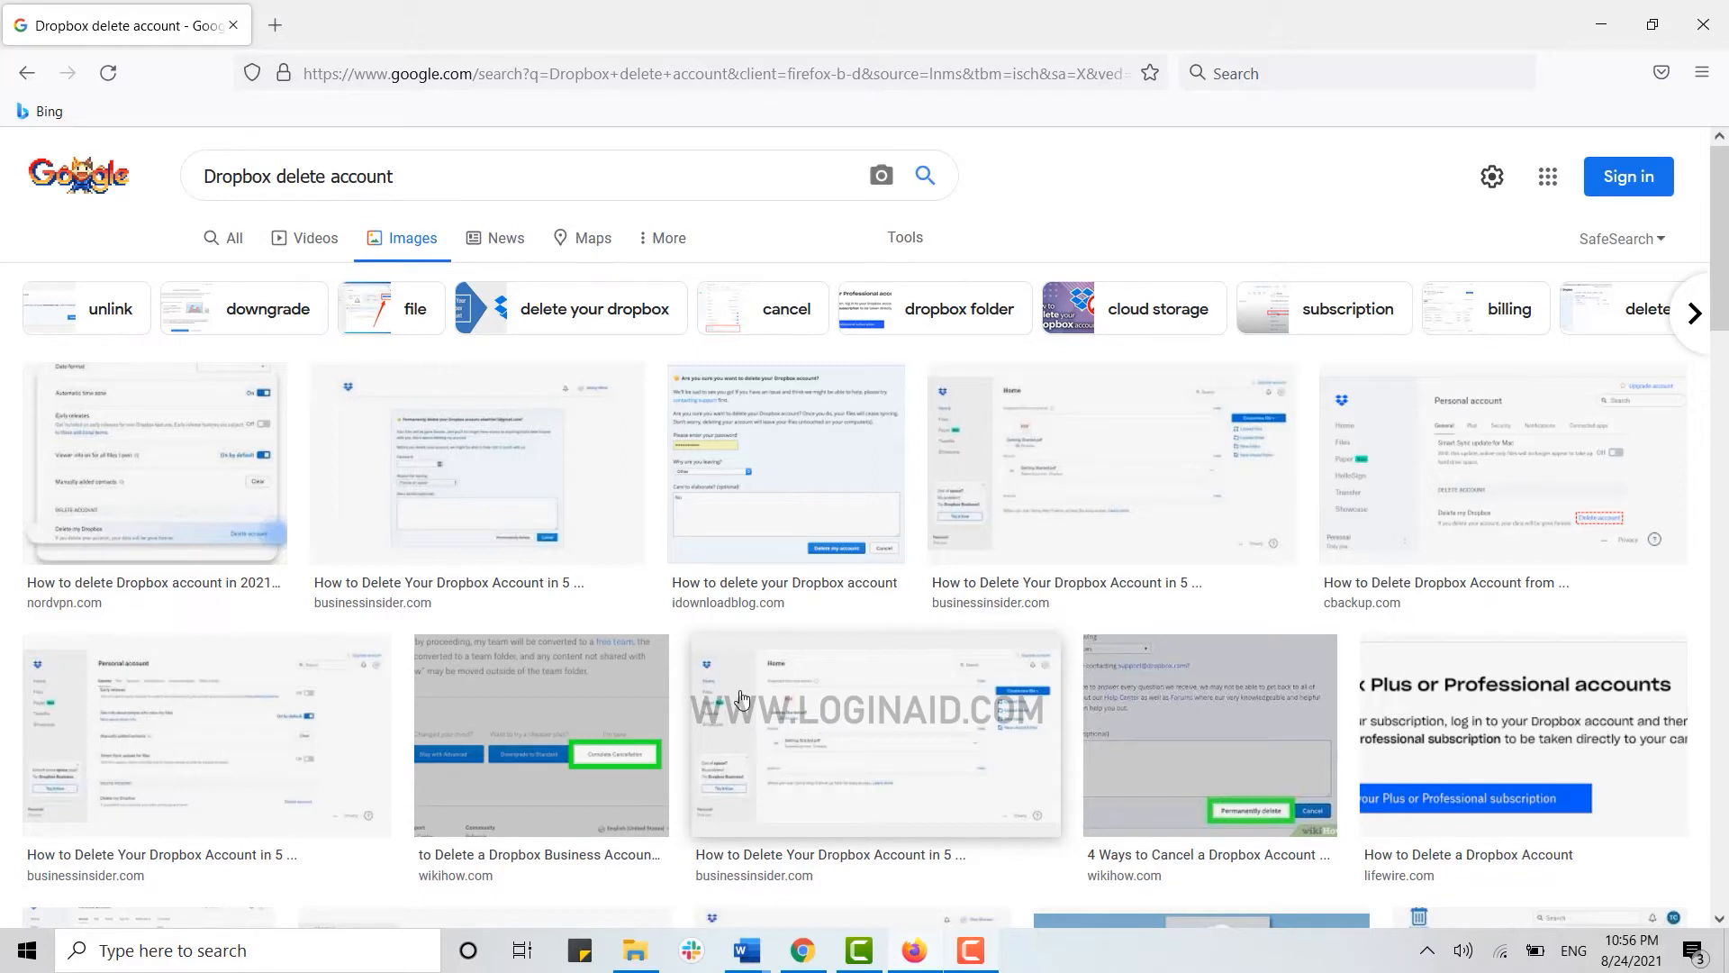
left_click(699, 73)
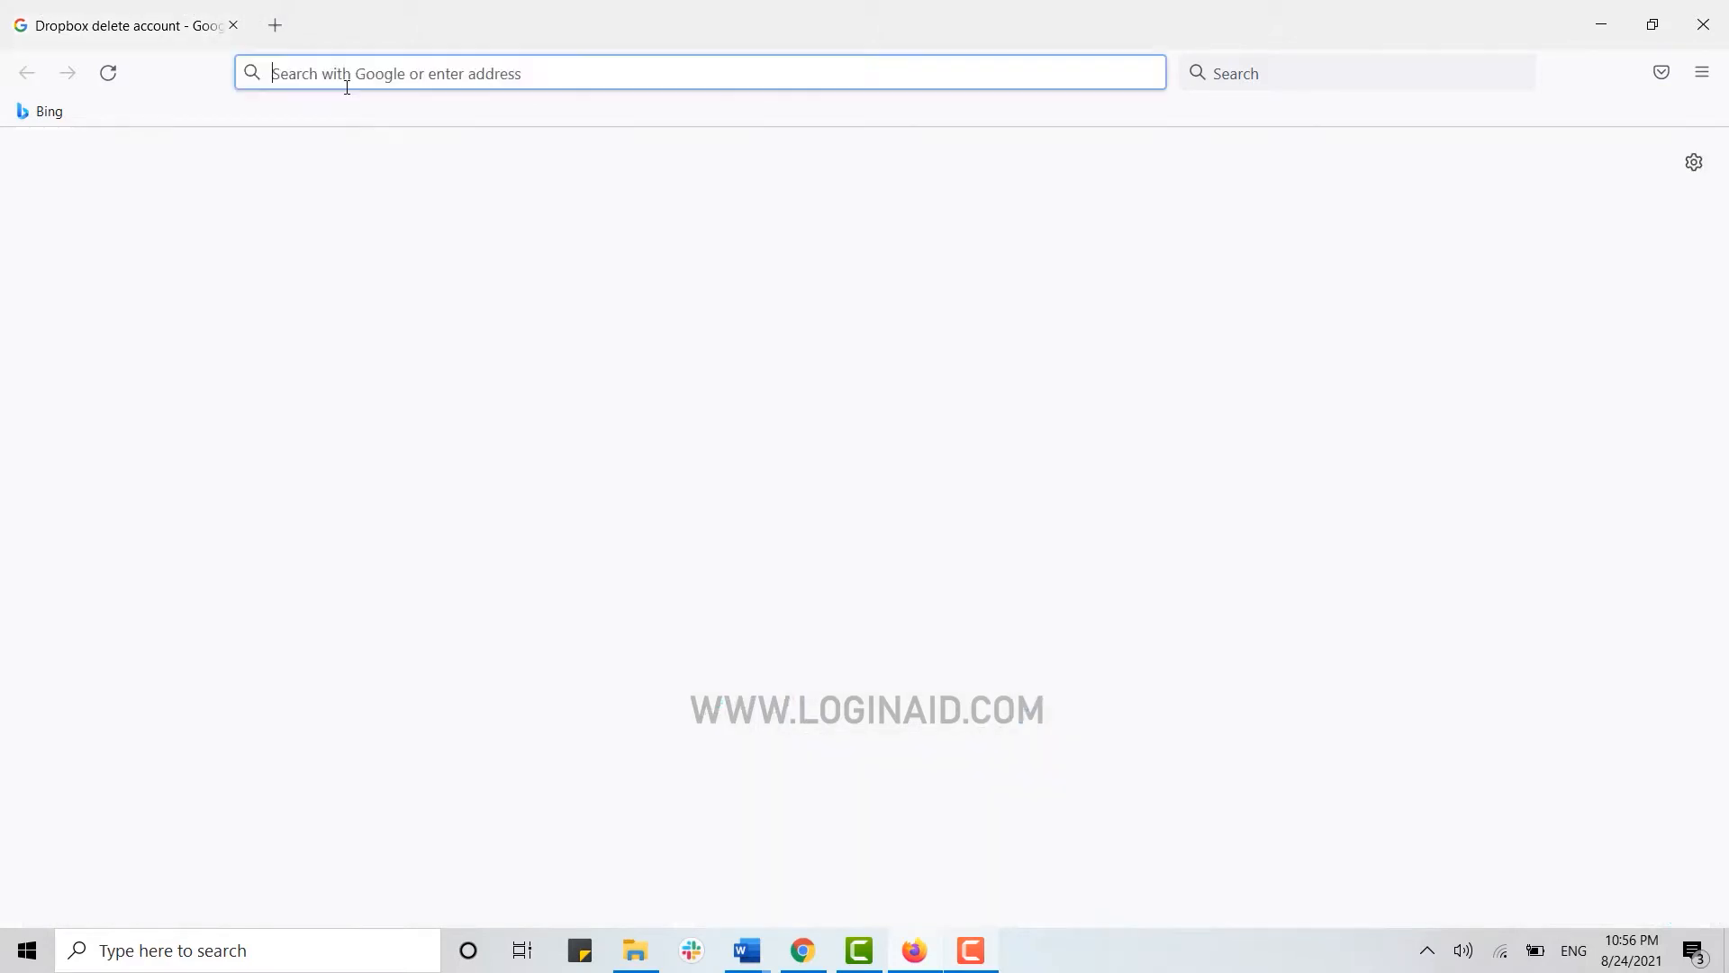
type("dropbox.")
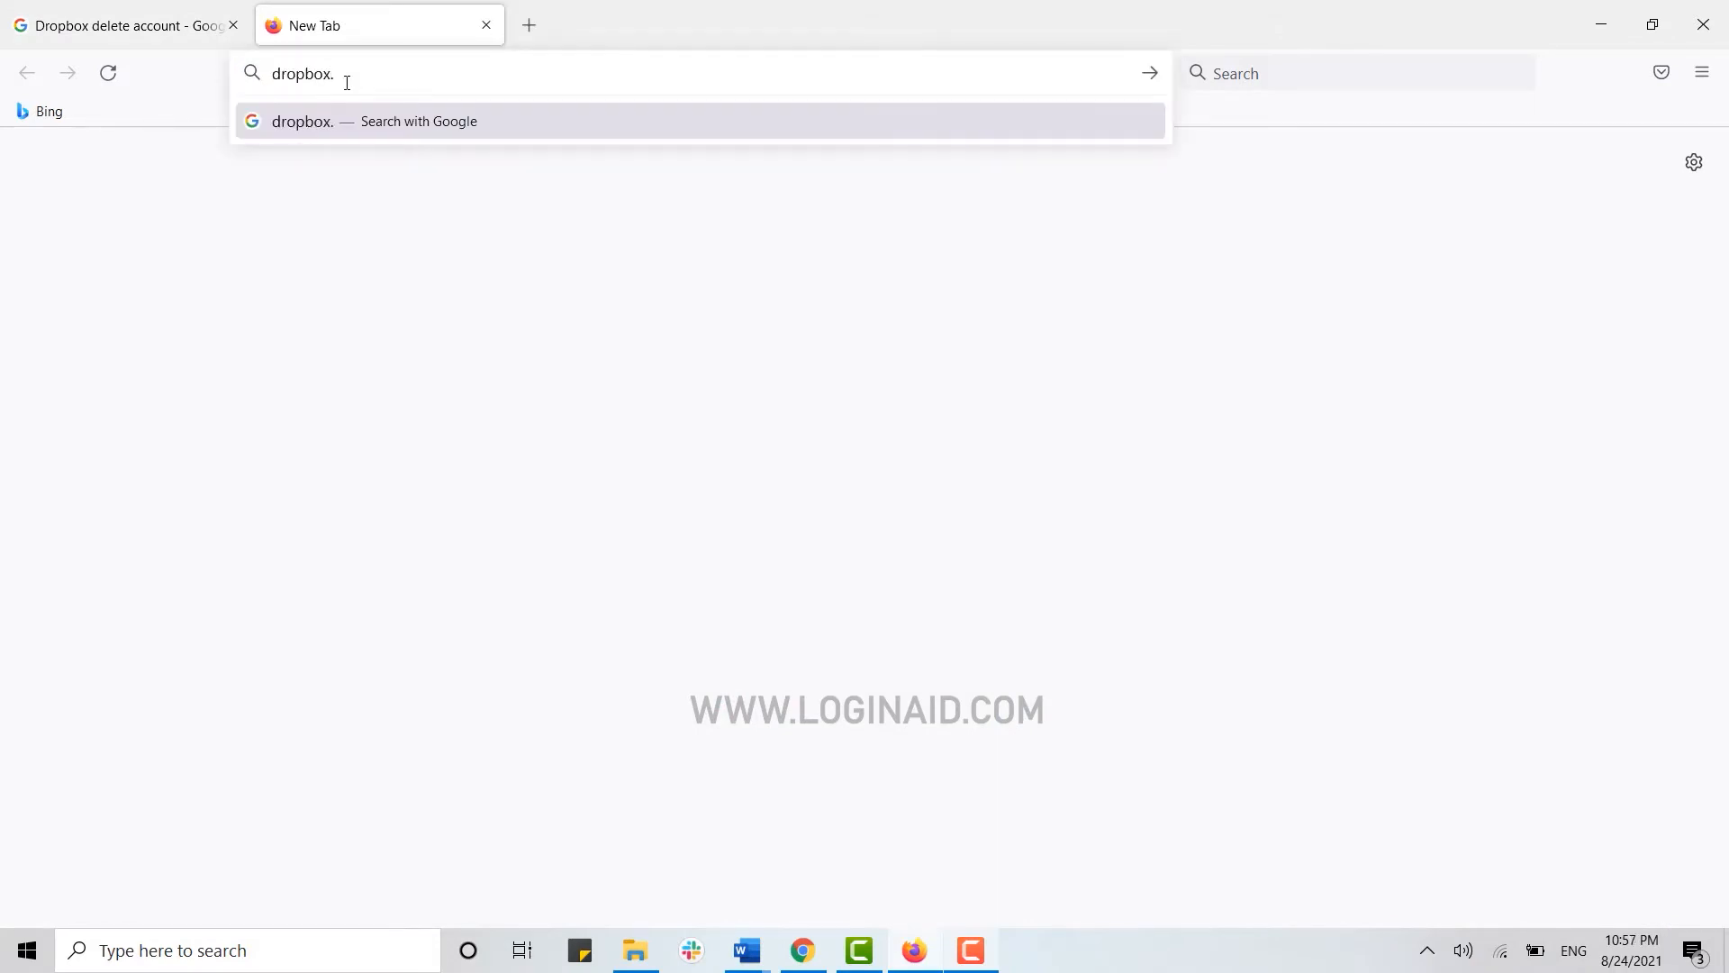
type("com/?landing=dbv2")
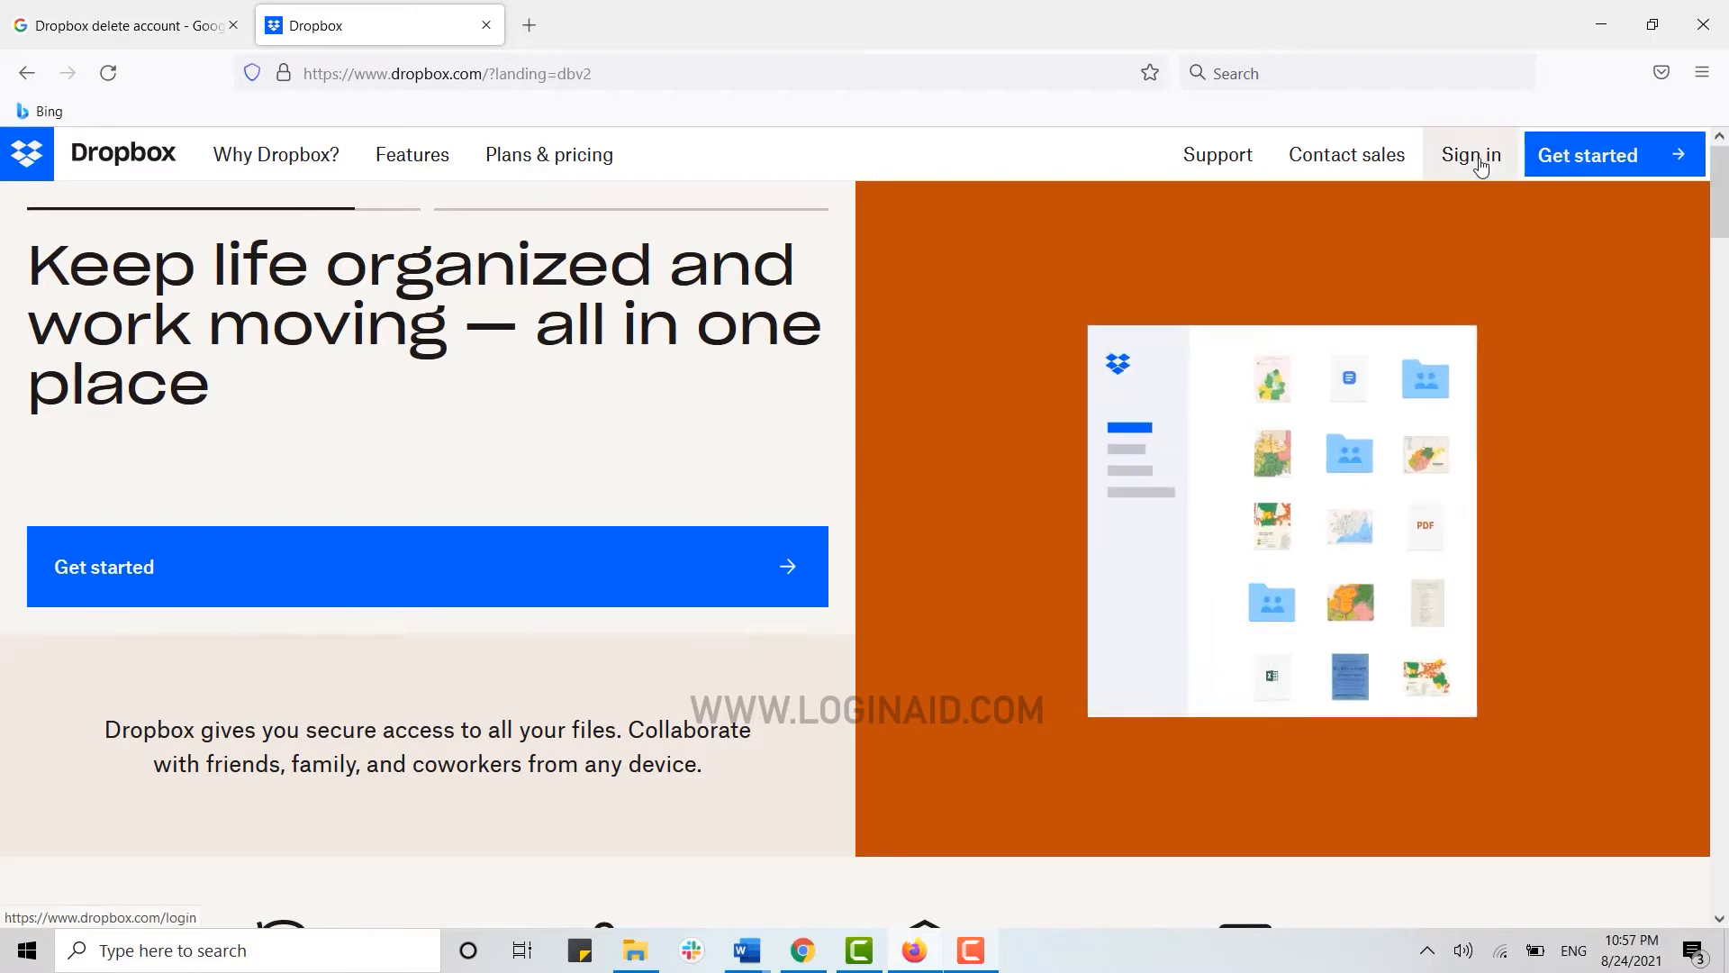
left_click(1470, 154)
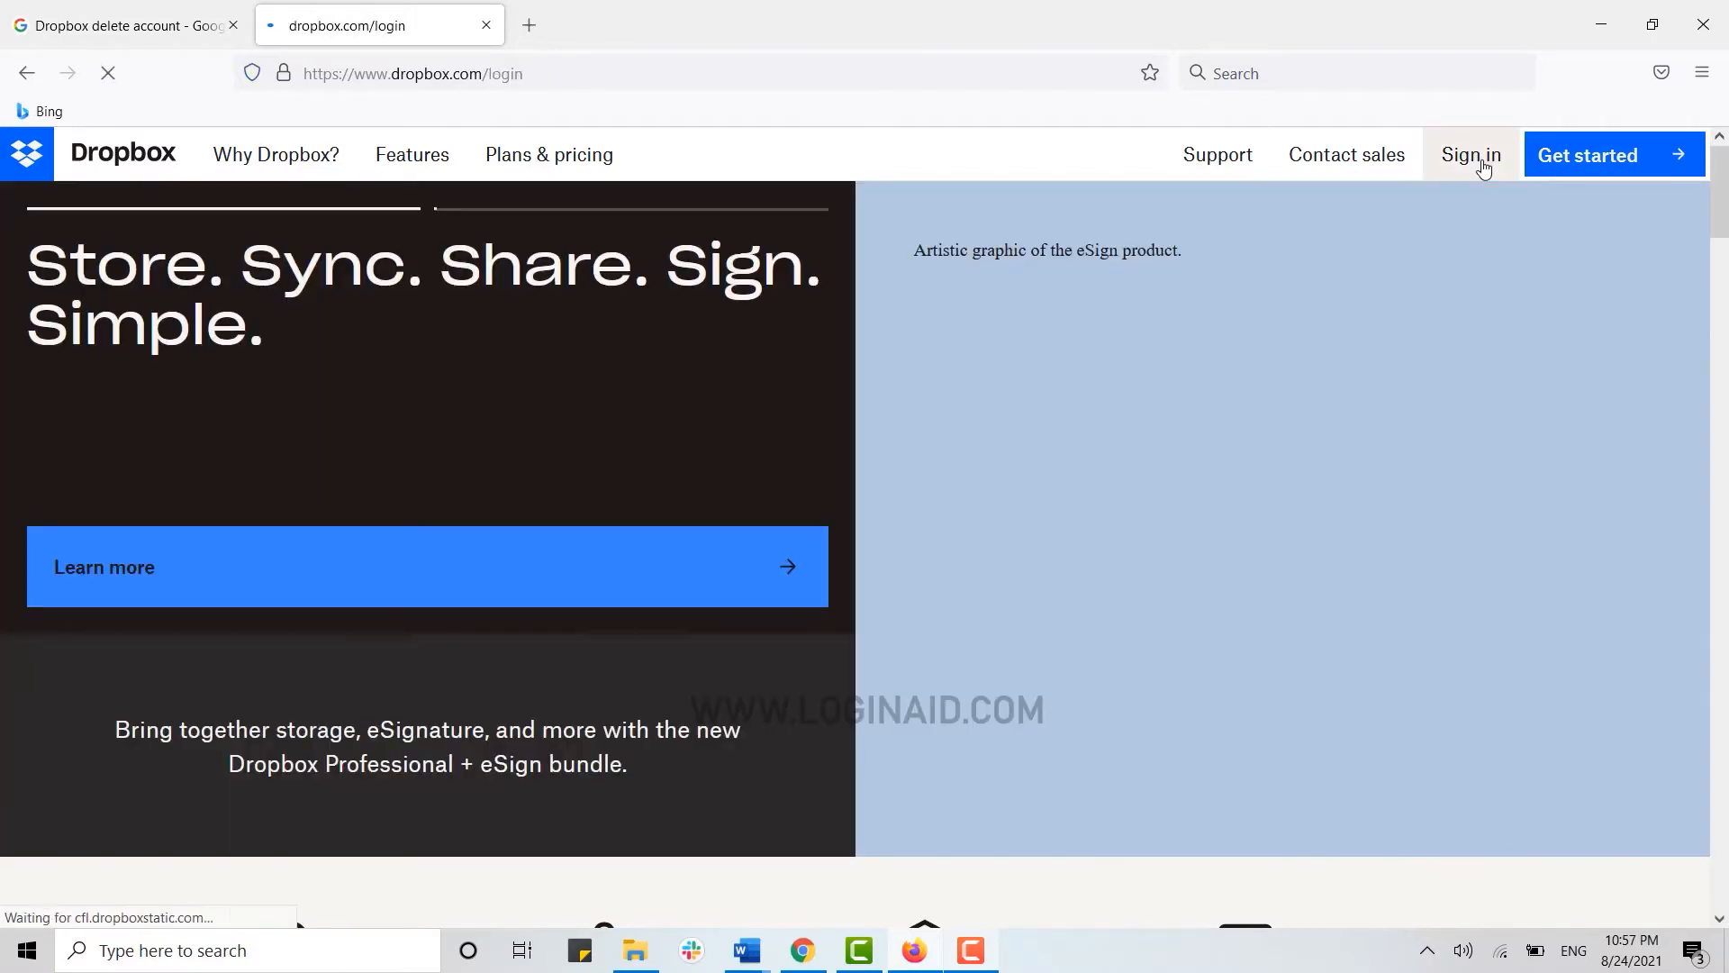
left_click(1471, 154)
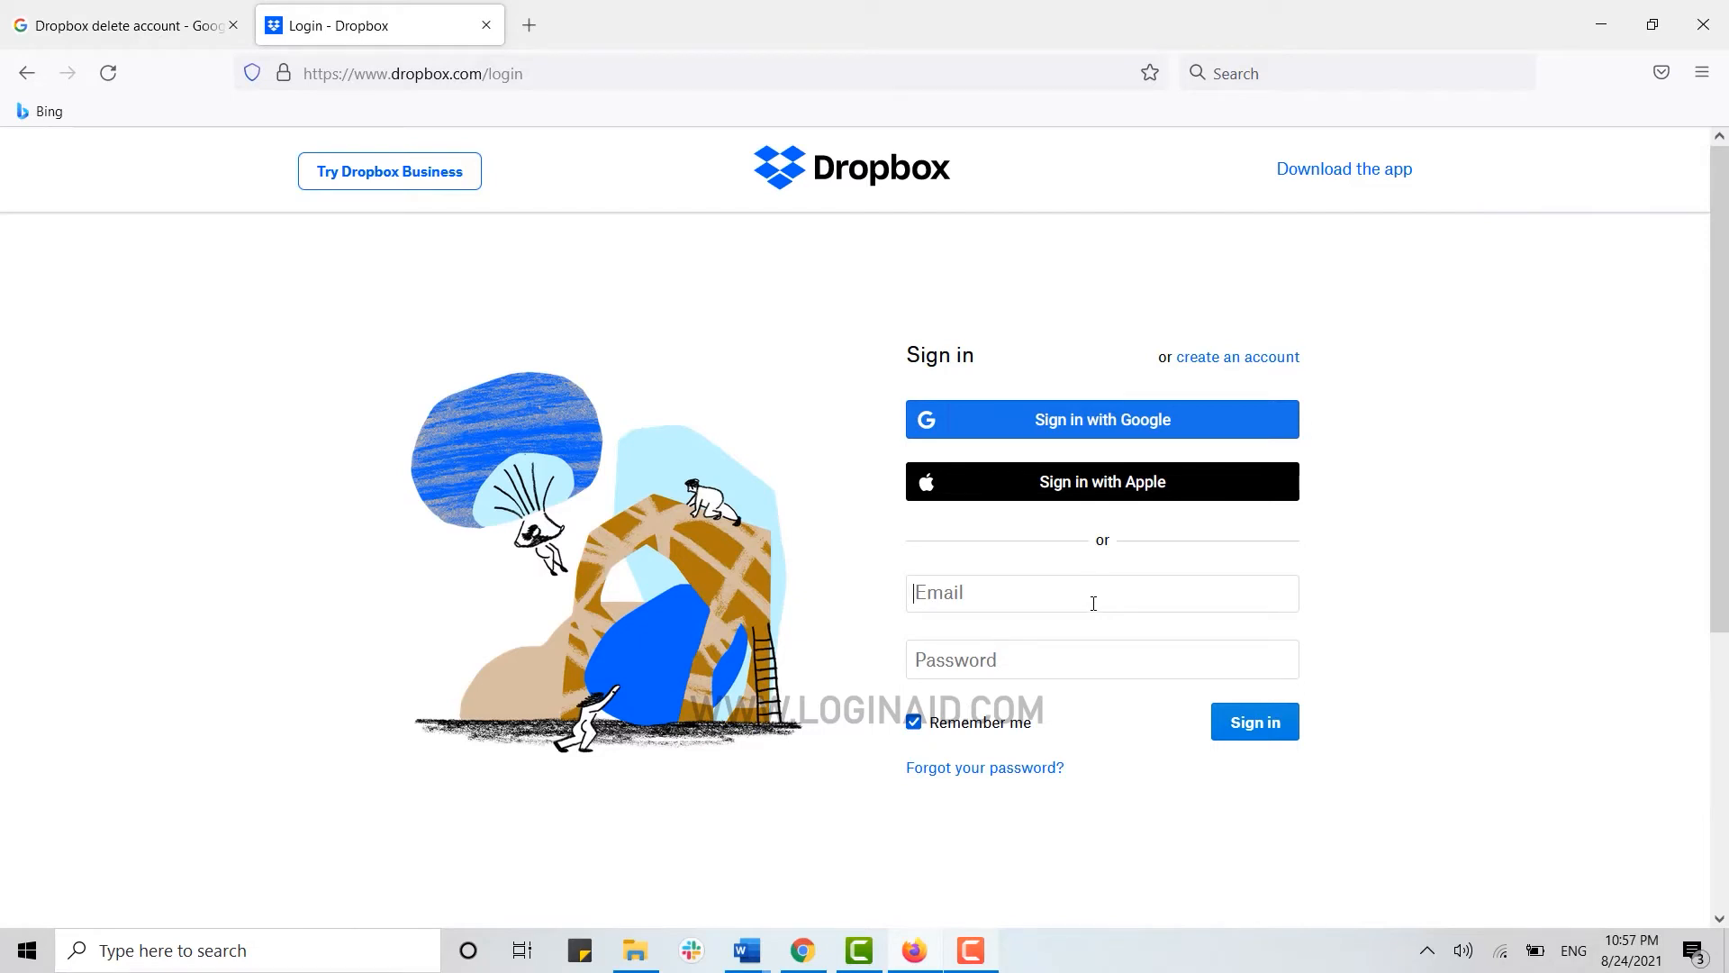
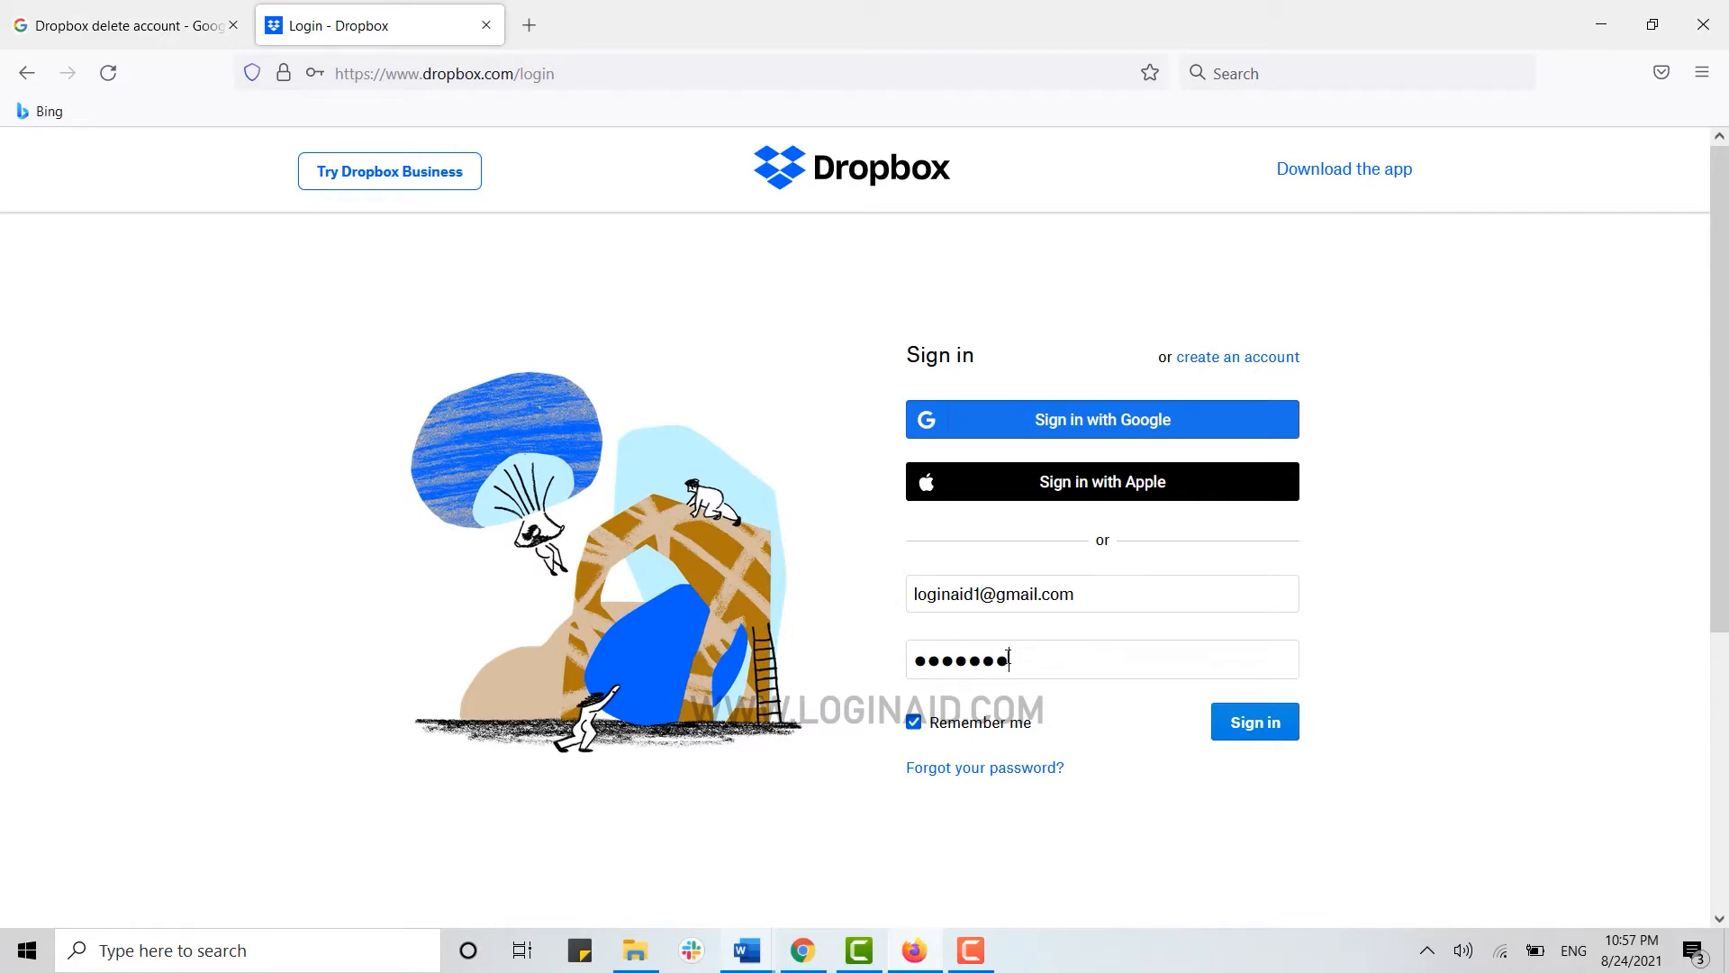
left_click(1254, 722)
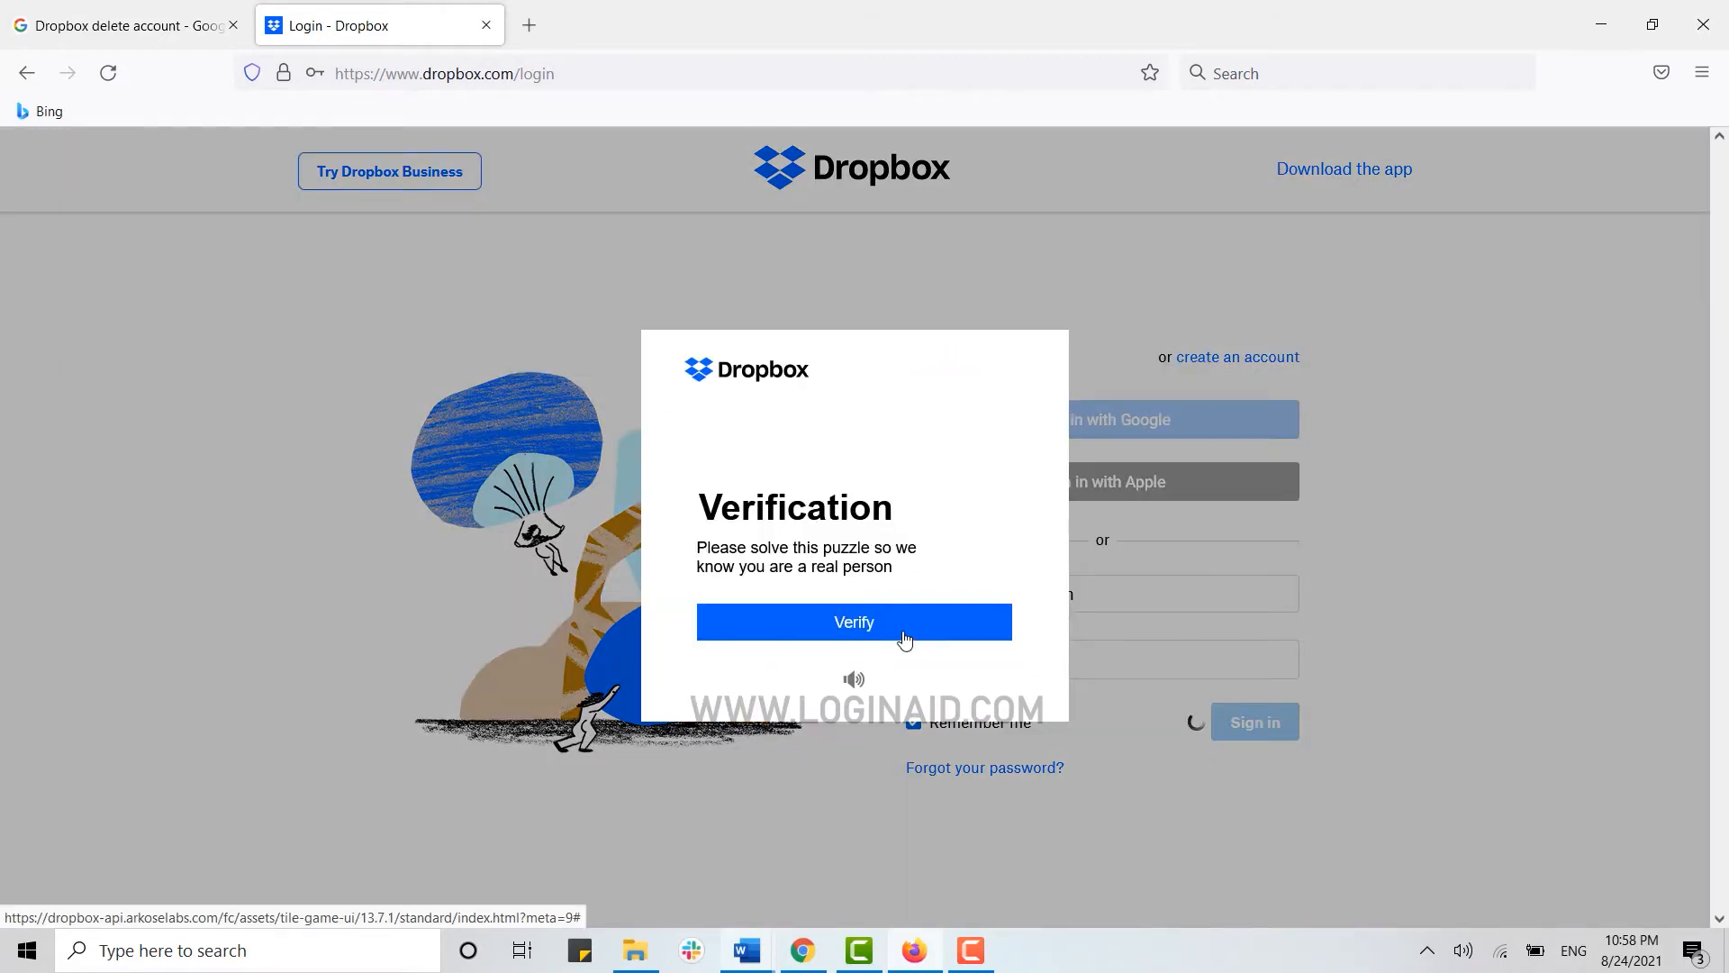
- Solve the verification puzzle by selecting the spiral galaxy image to finish signing in
left_click(853, 621)
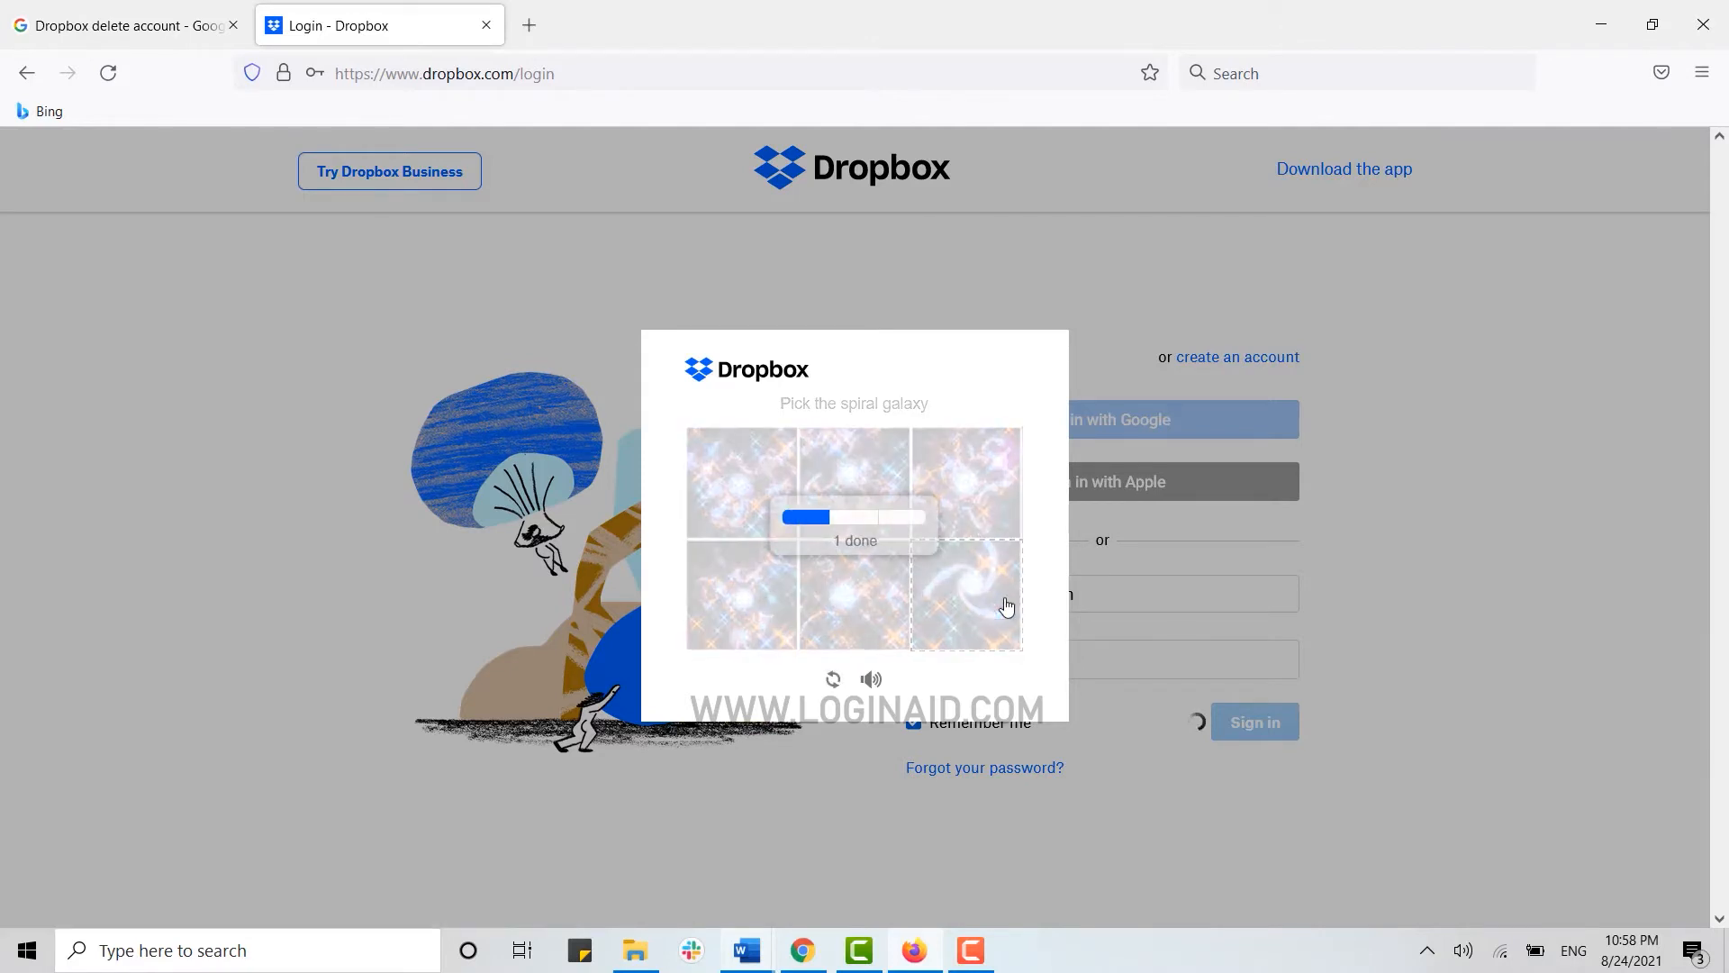
left_click(965, 595)
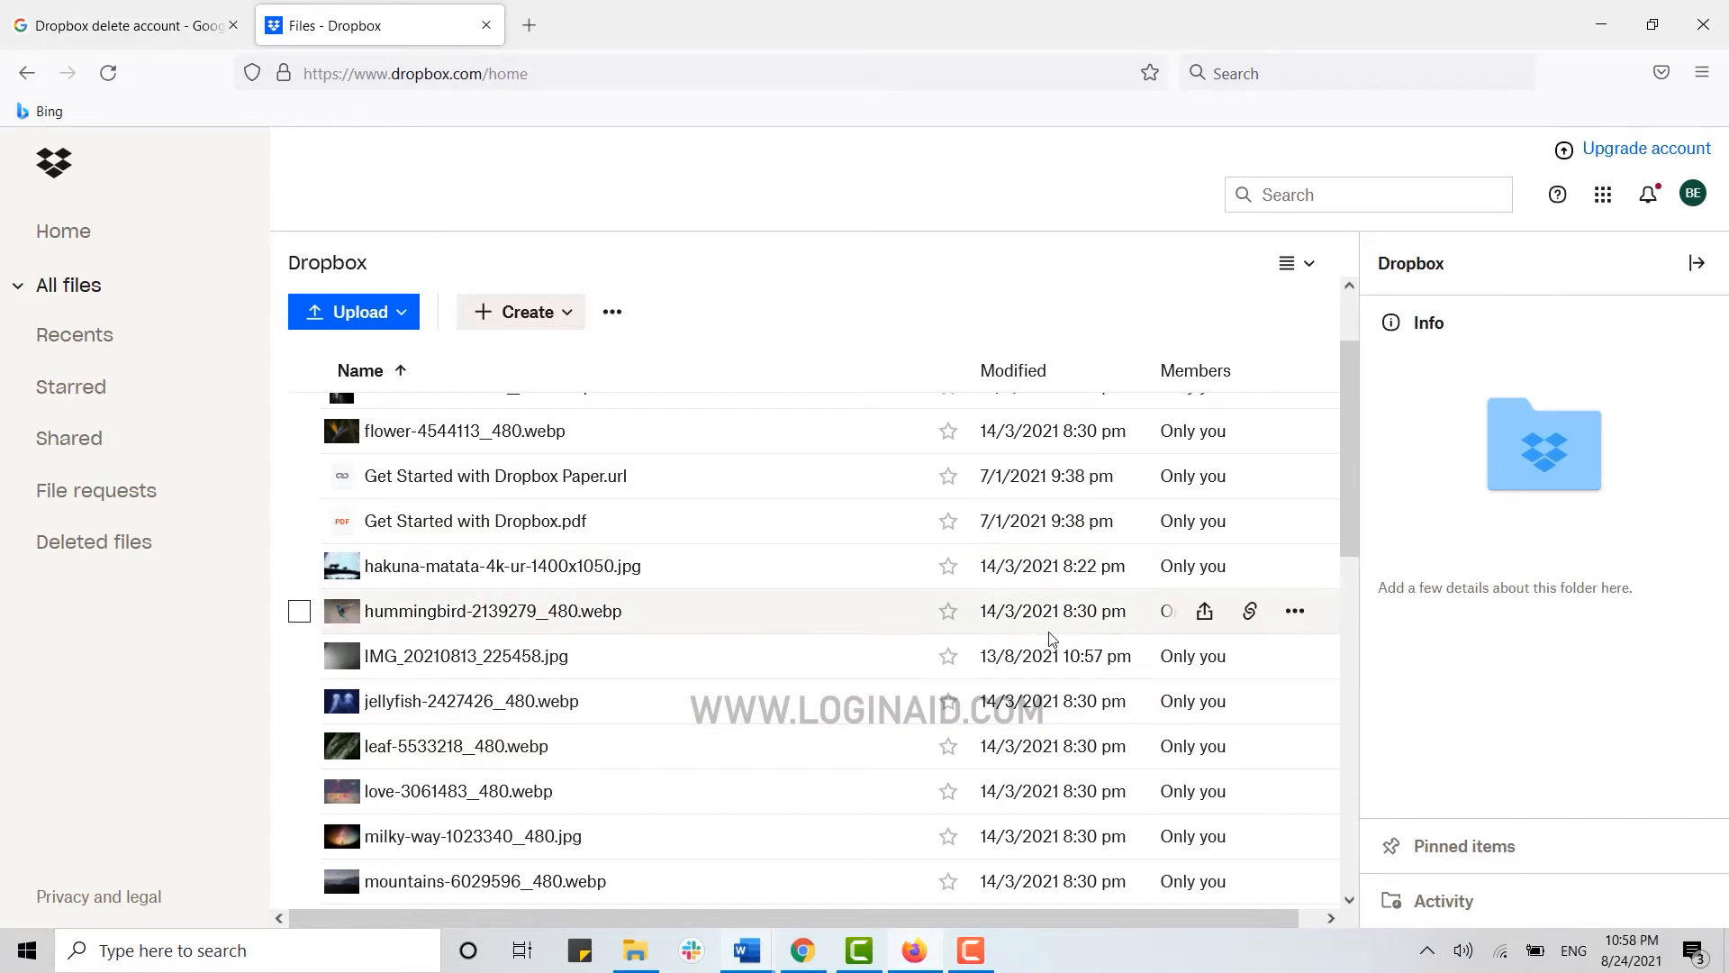
- Go to Settings through the top-right avatar menu
left_click(1693, 195)
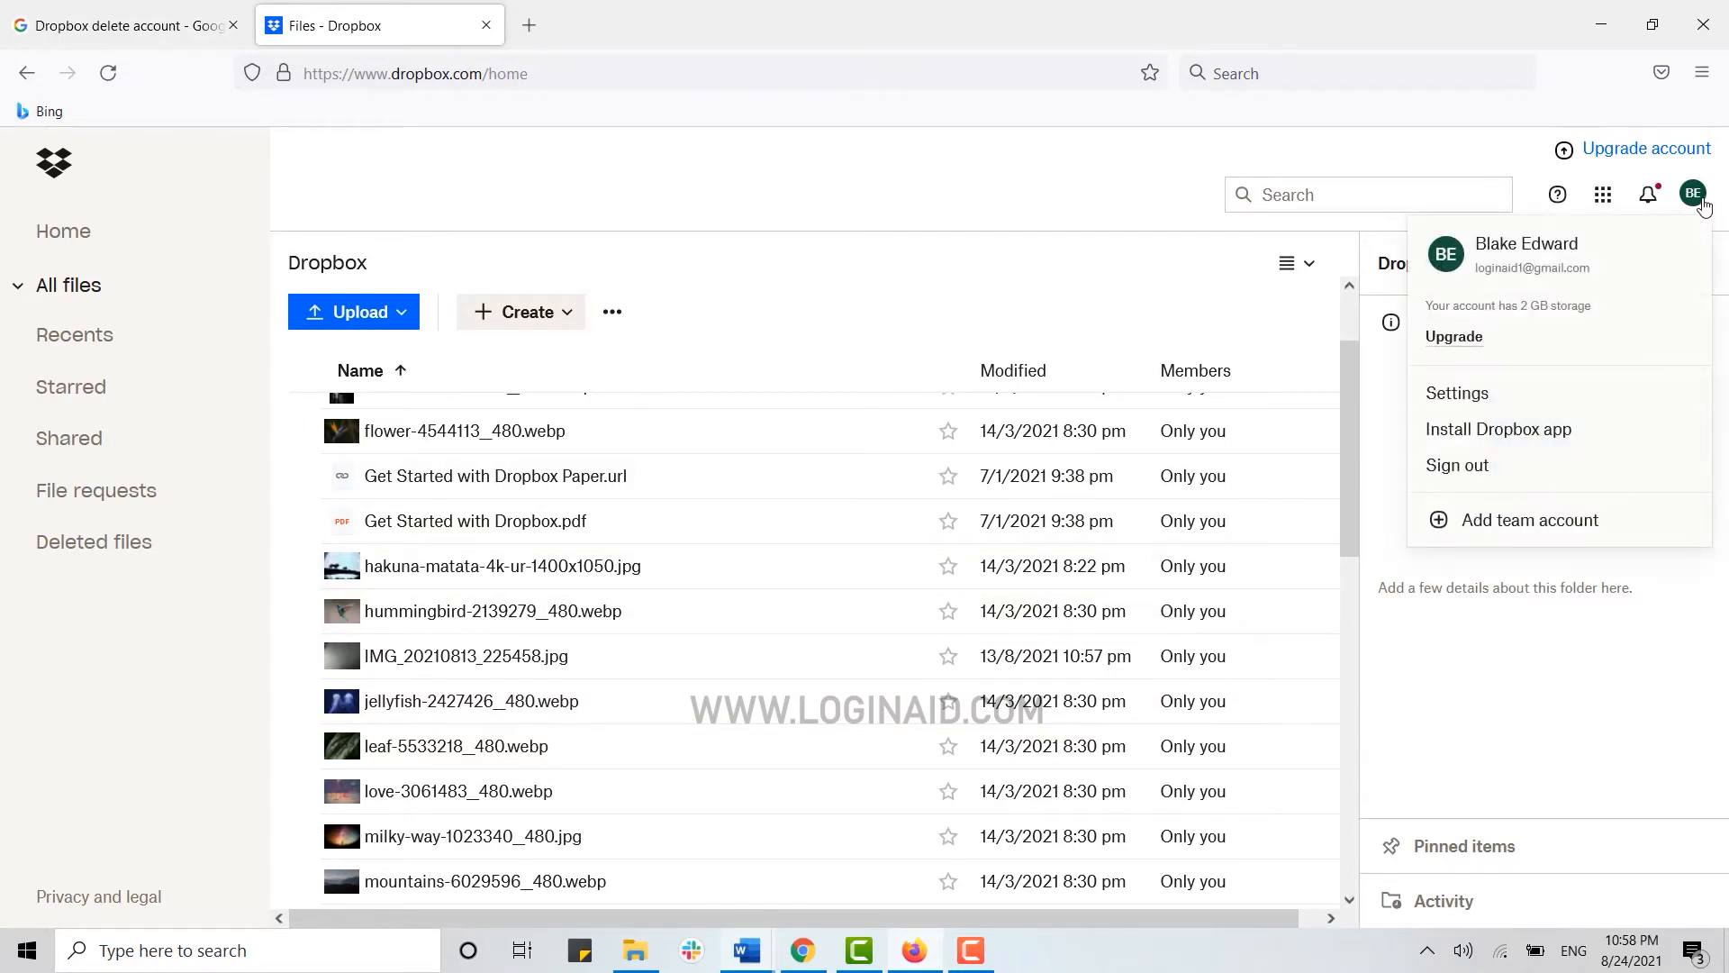
mouse_move(1457, 392)
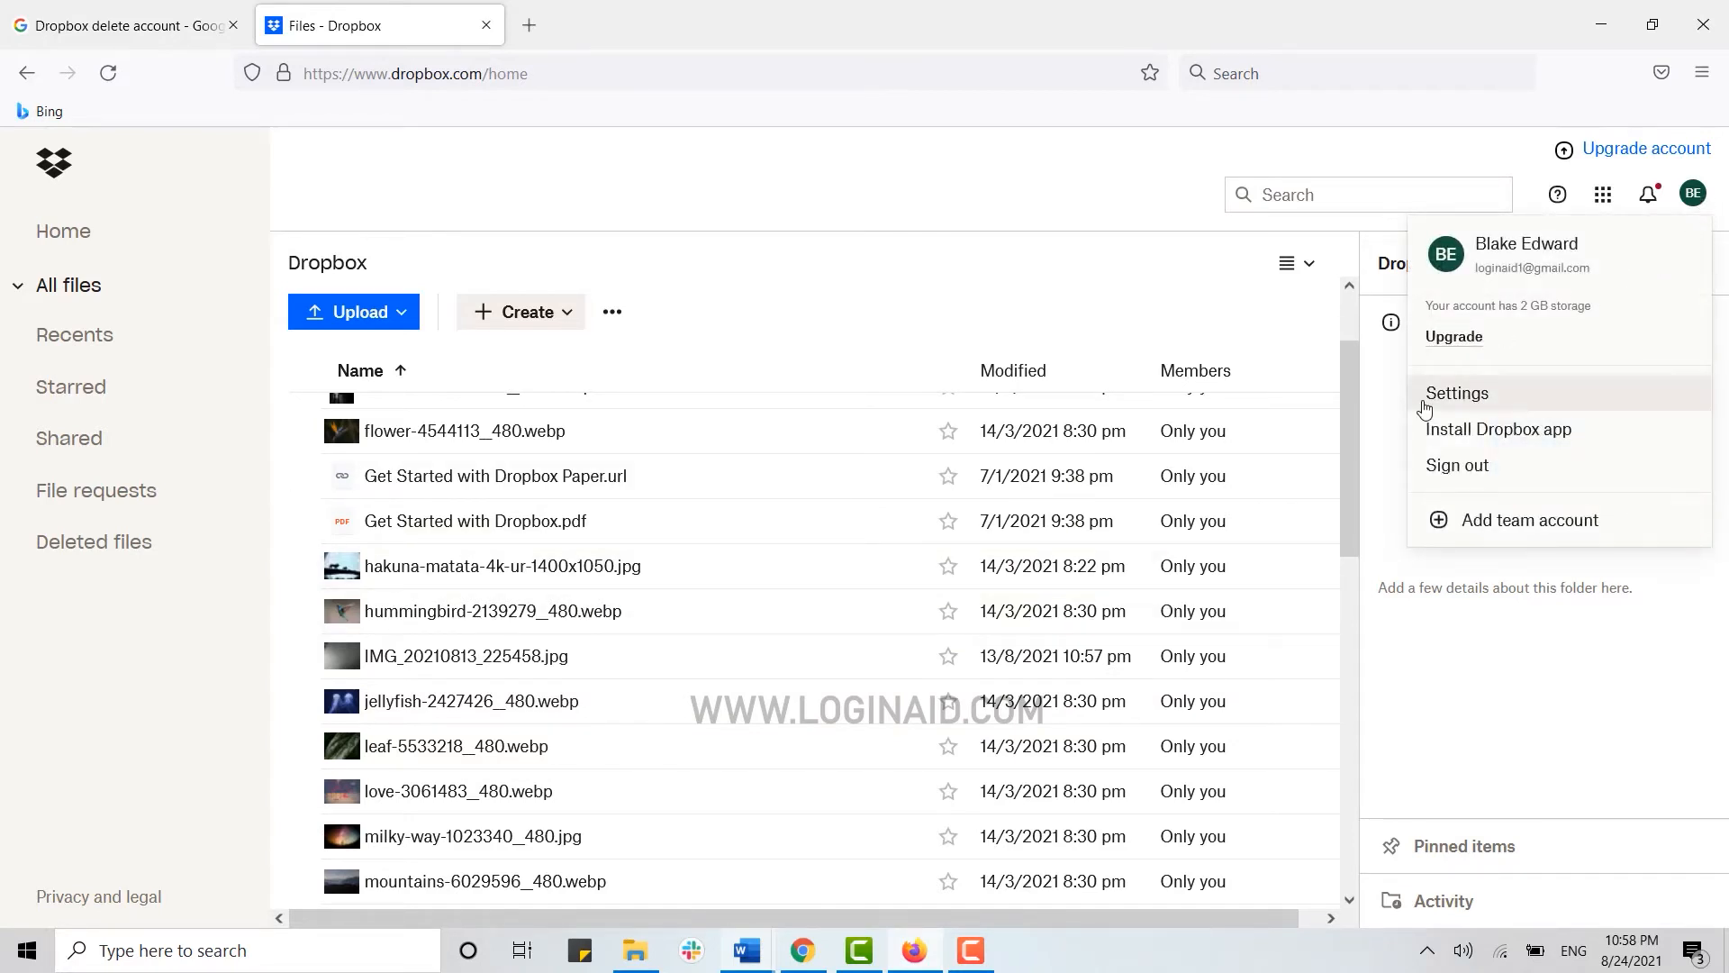
left_click(1457, 392)
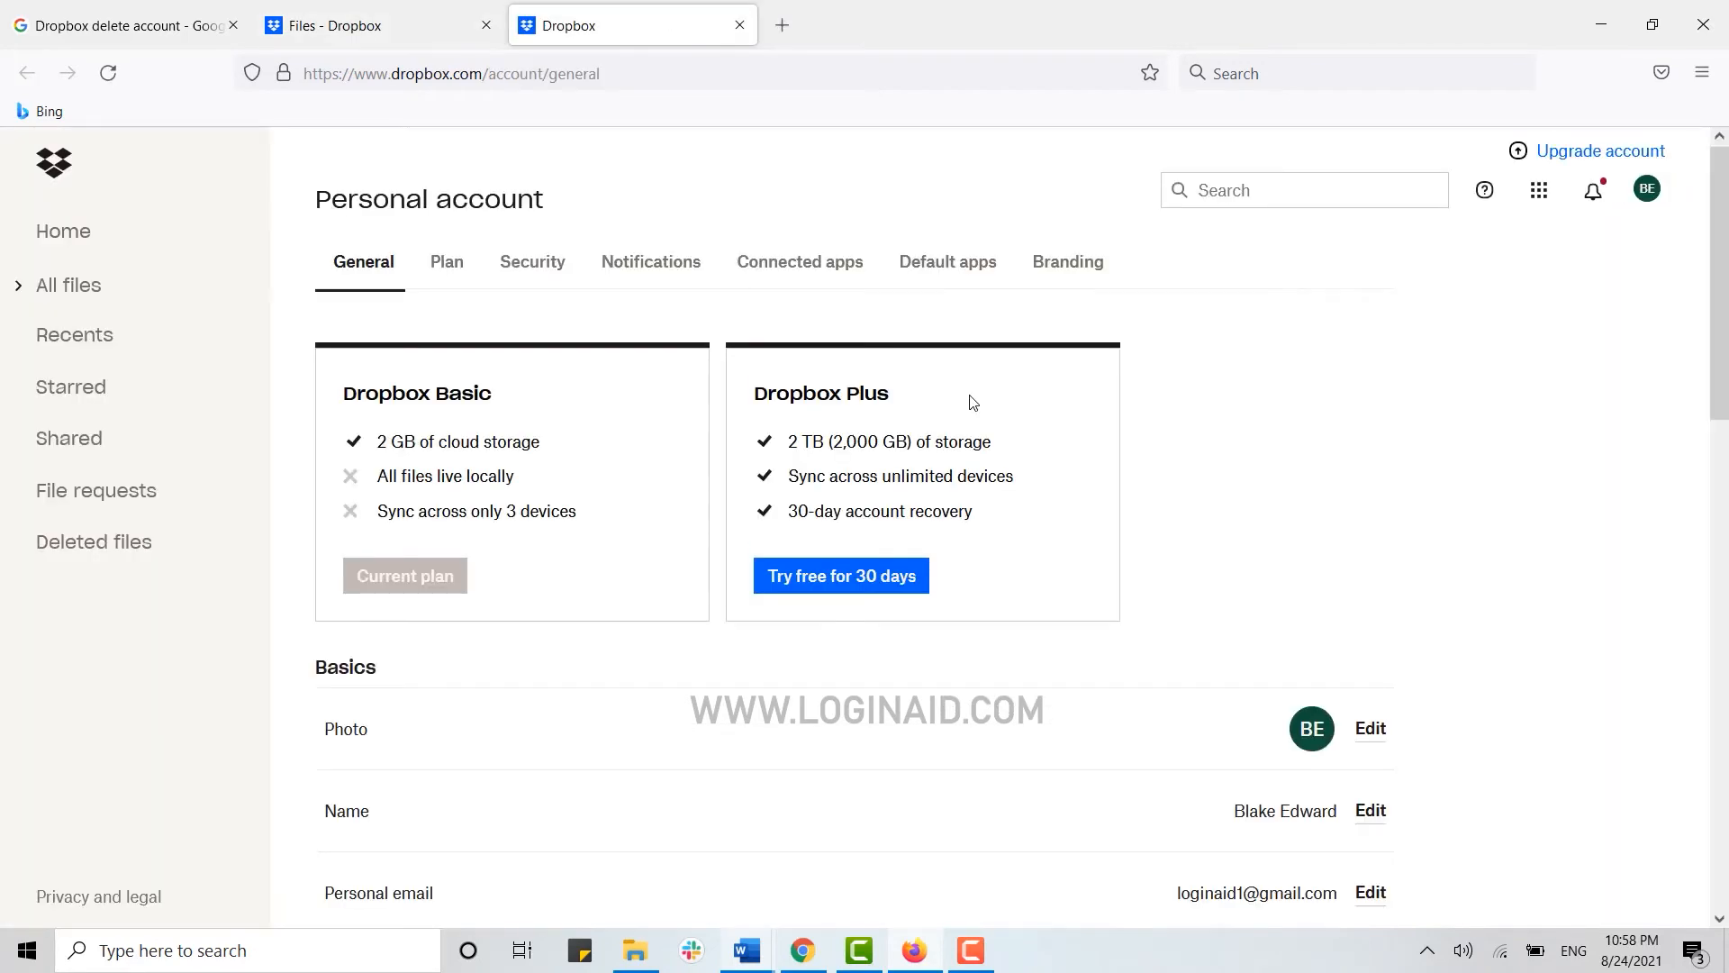
- Choose Delete account under Delete my Dropbox at the bottom of General settings
scroll("down", 3)
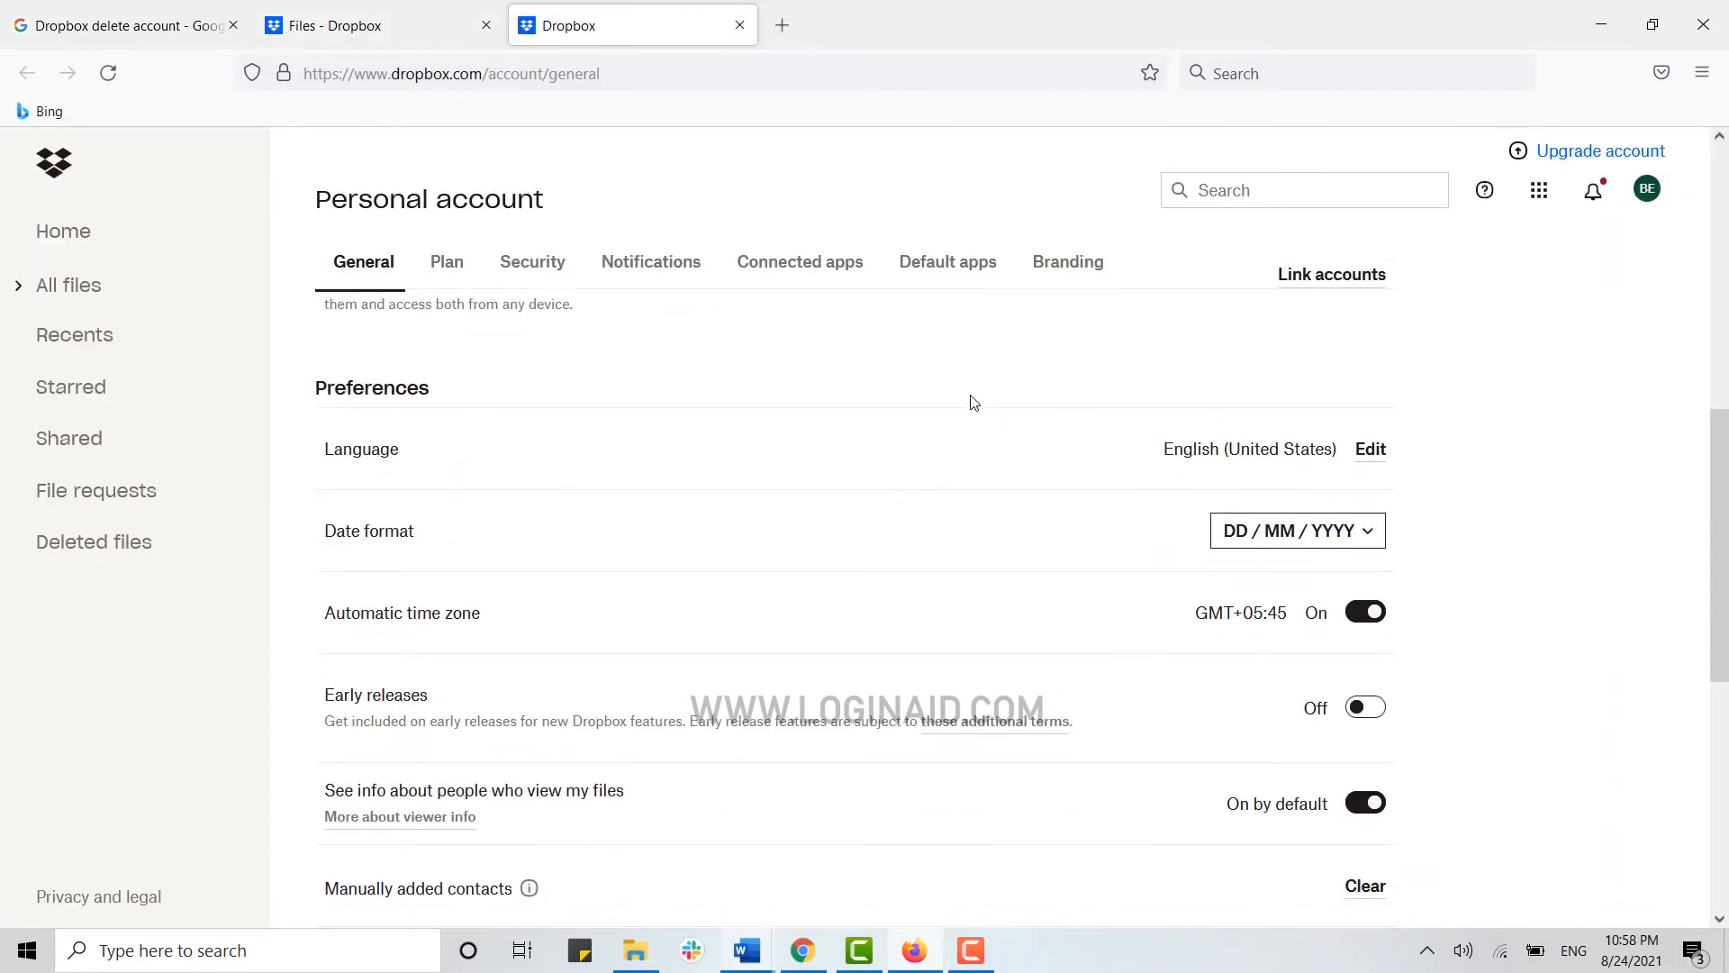
scroll("down", 3)
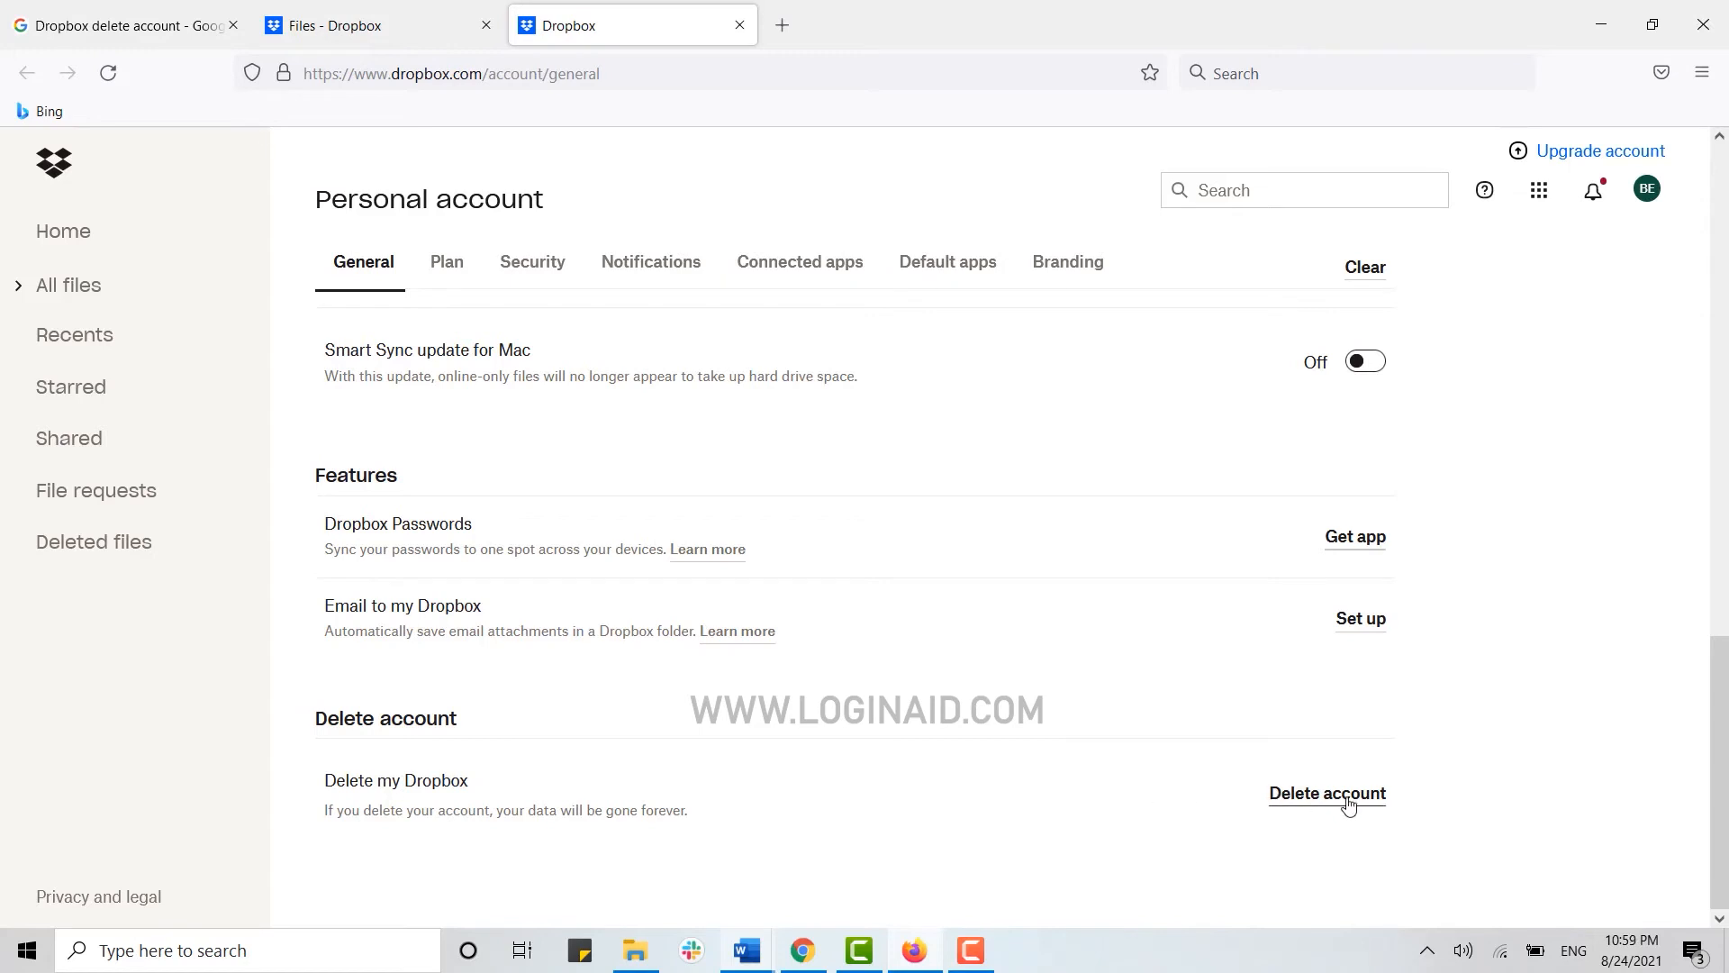
left_click(1328, 793)
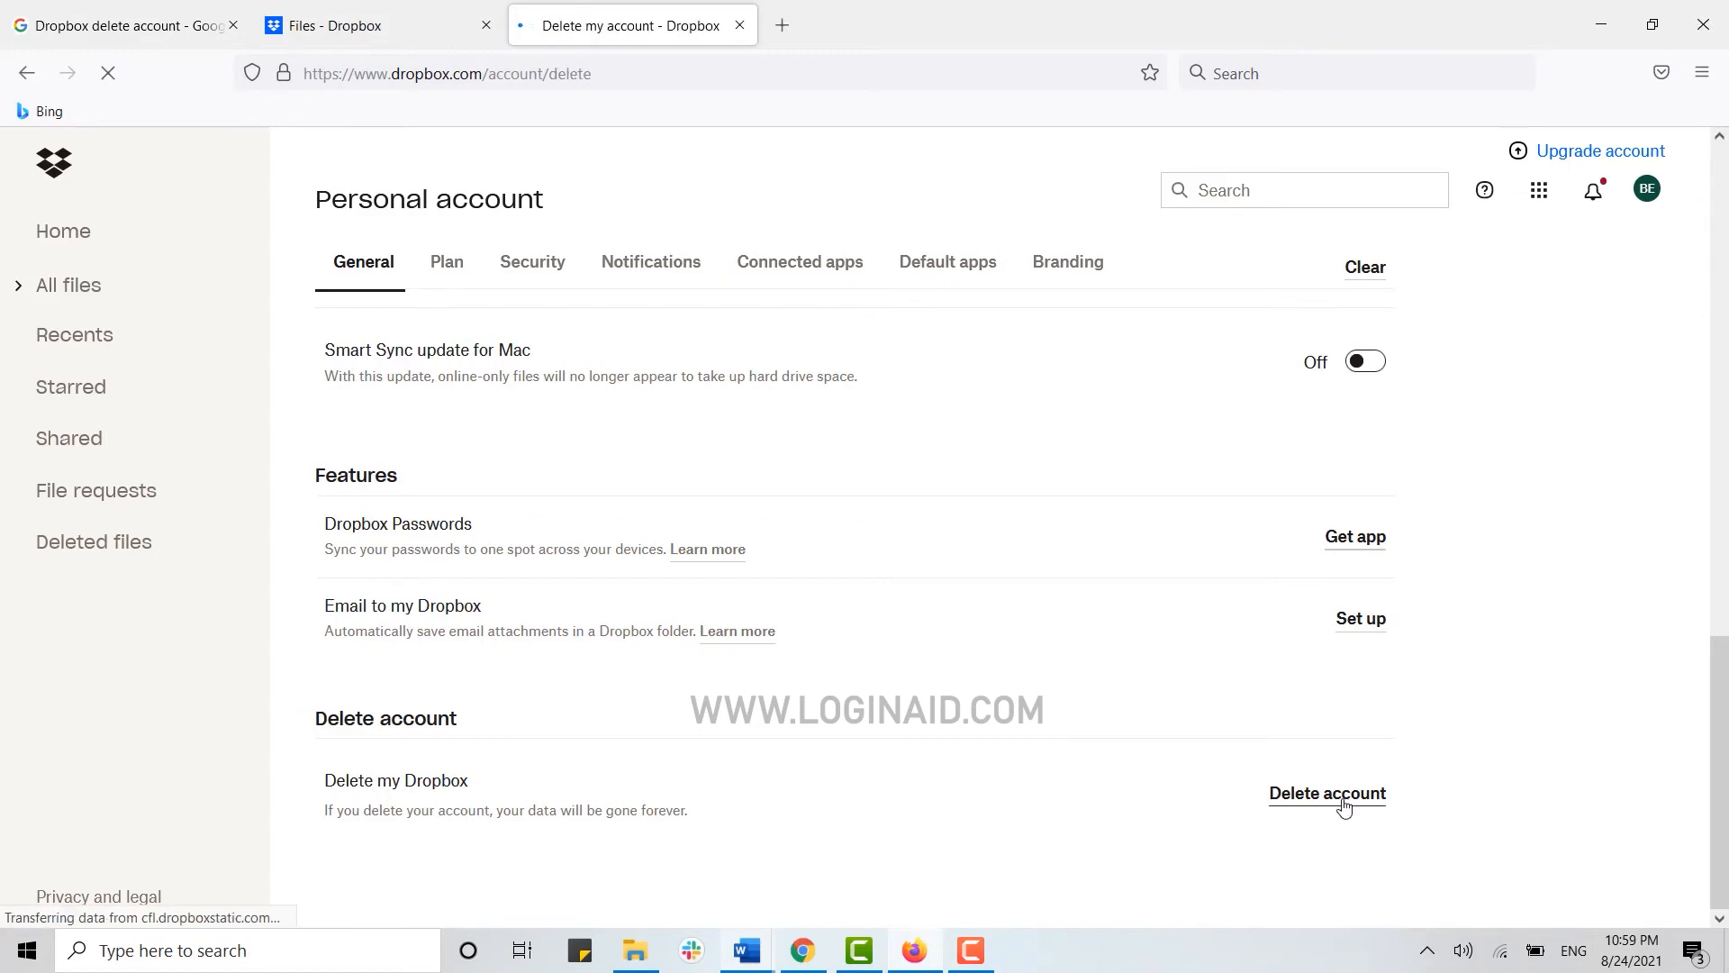
- Enter the password, choose Technical issues as the leaving reason, and confirm Permanently delete
left_click(1327, 791)
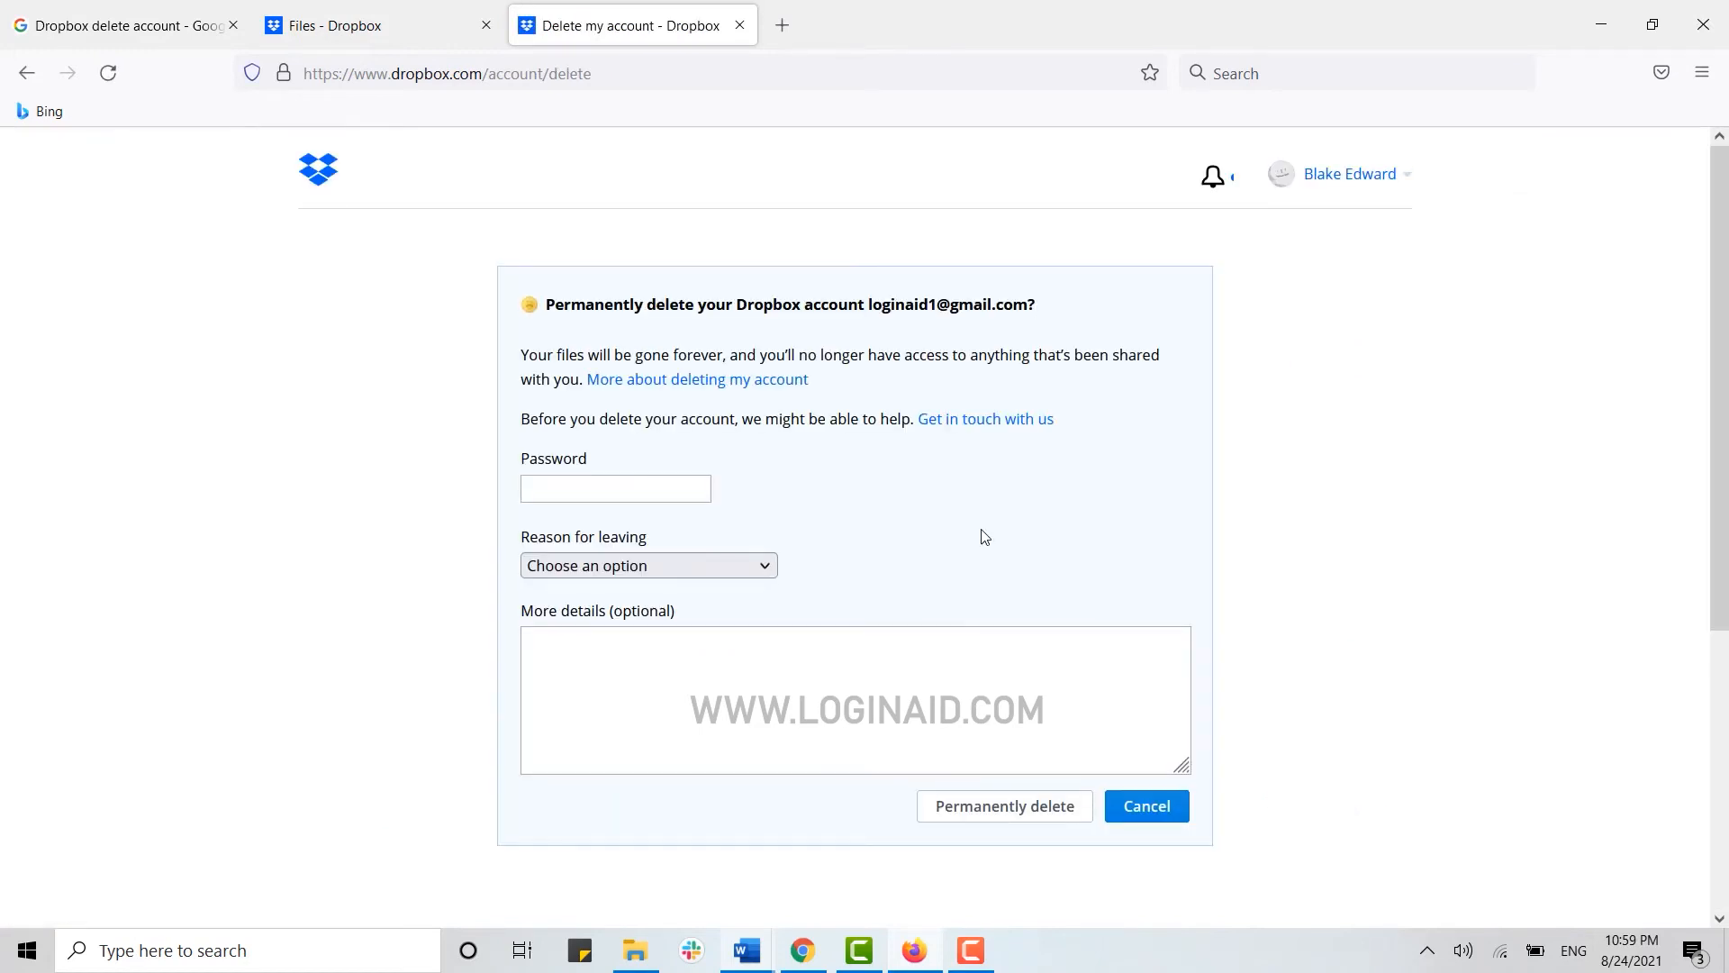
mouse_move(992, 530)
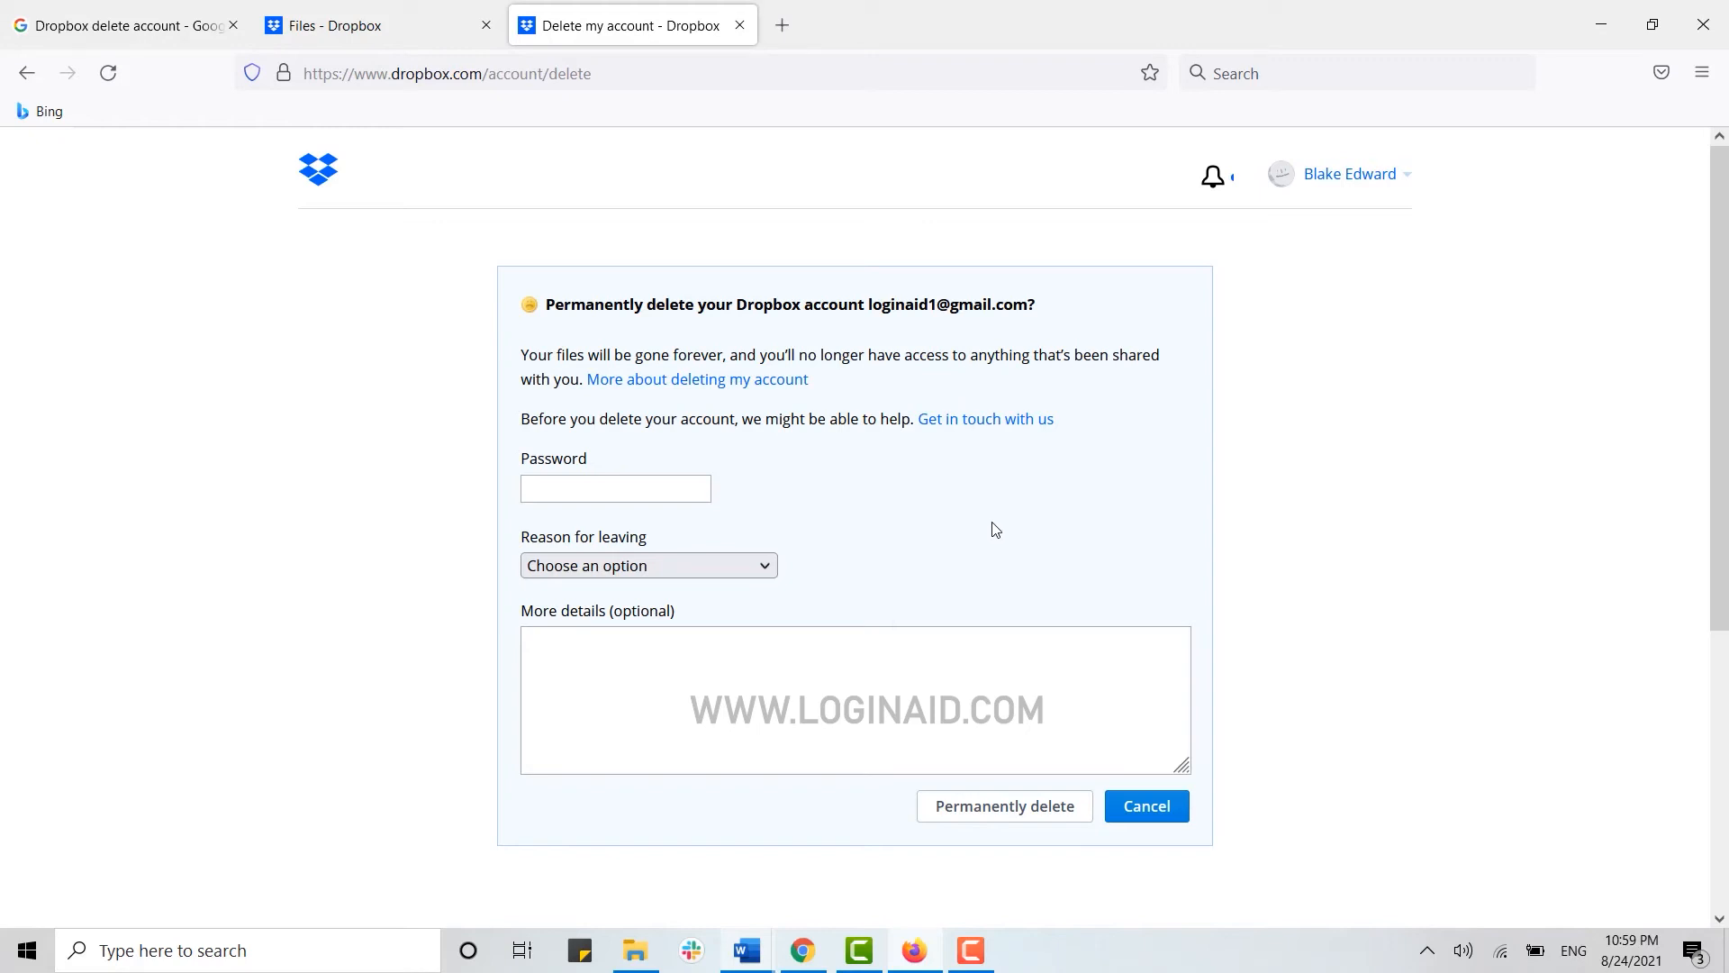
left_click(614, 488)
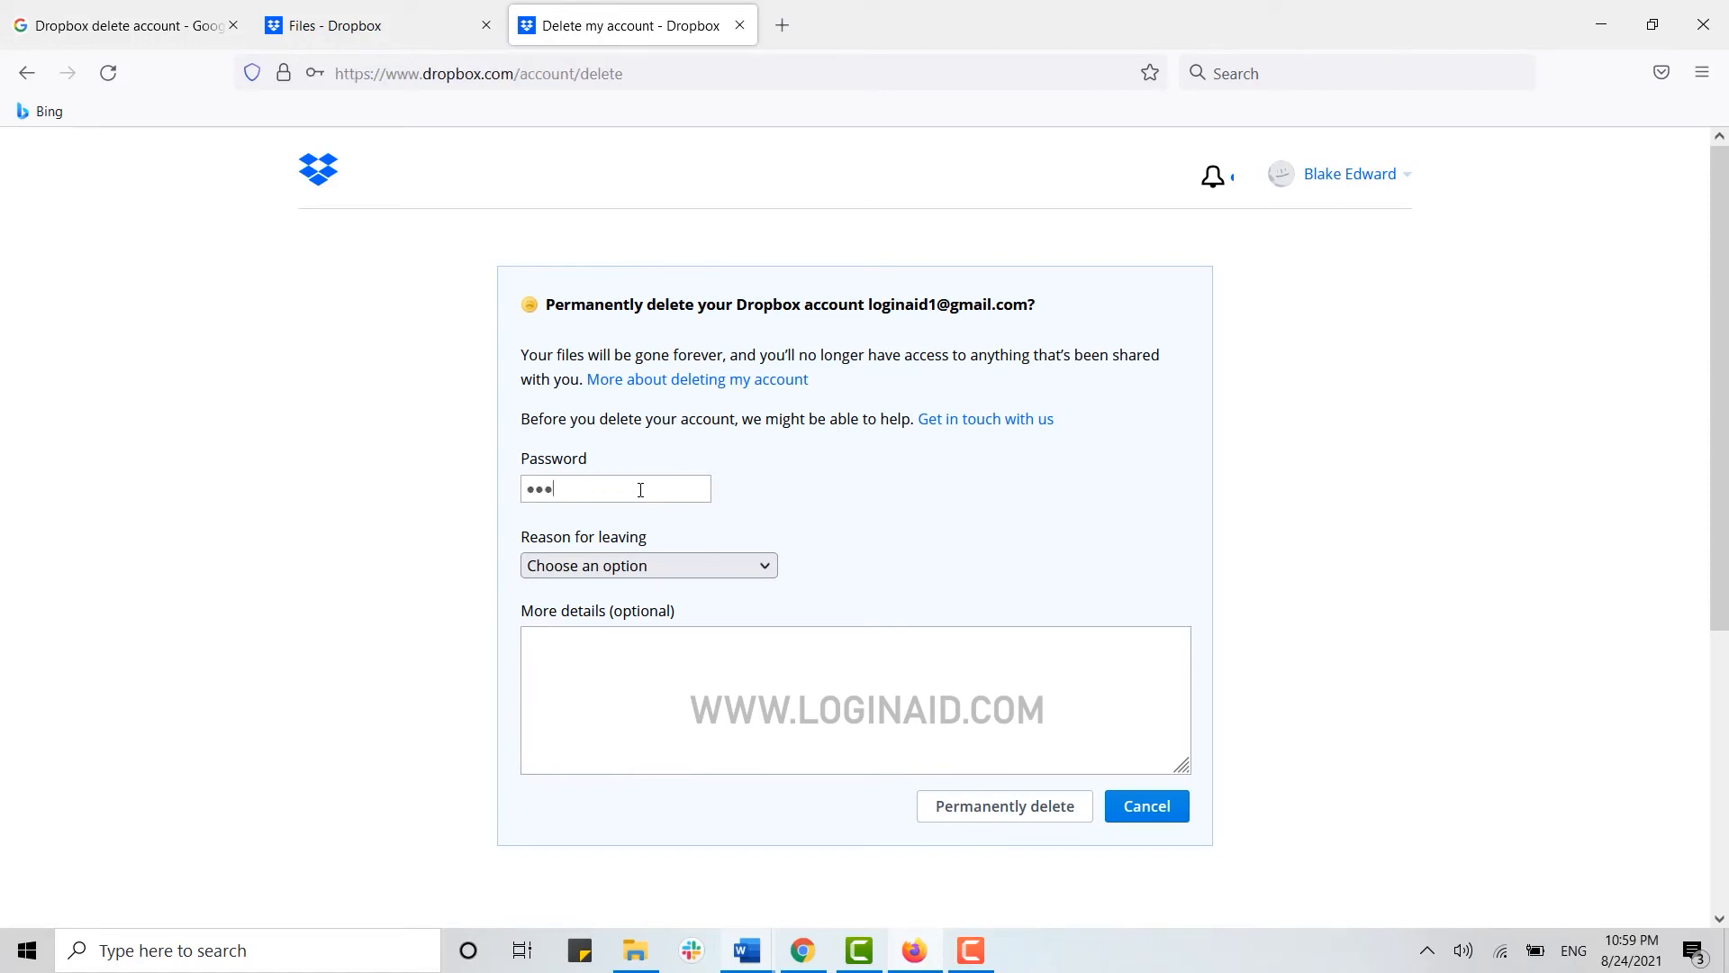
type("password")
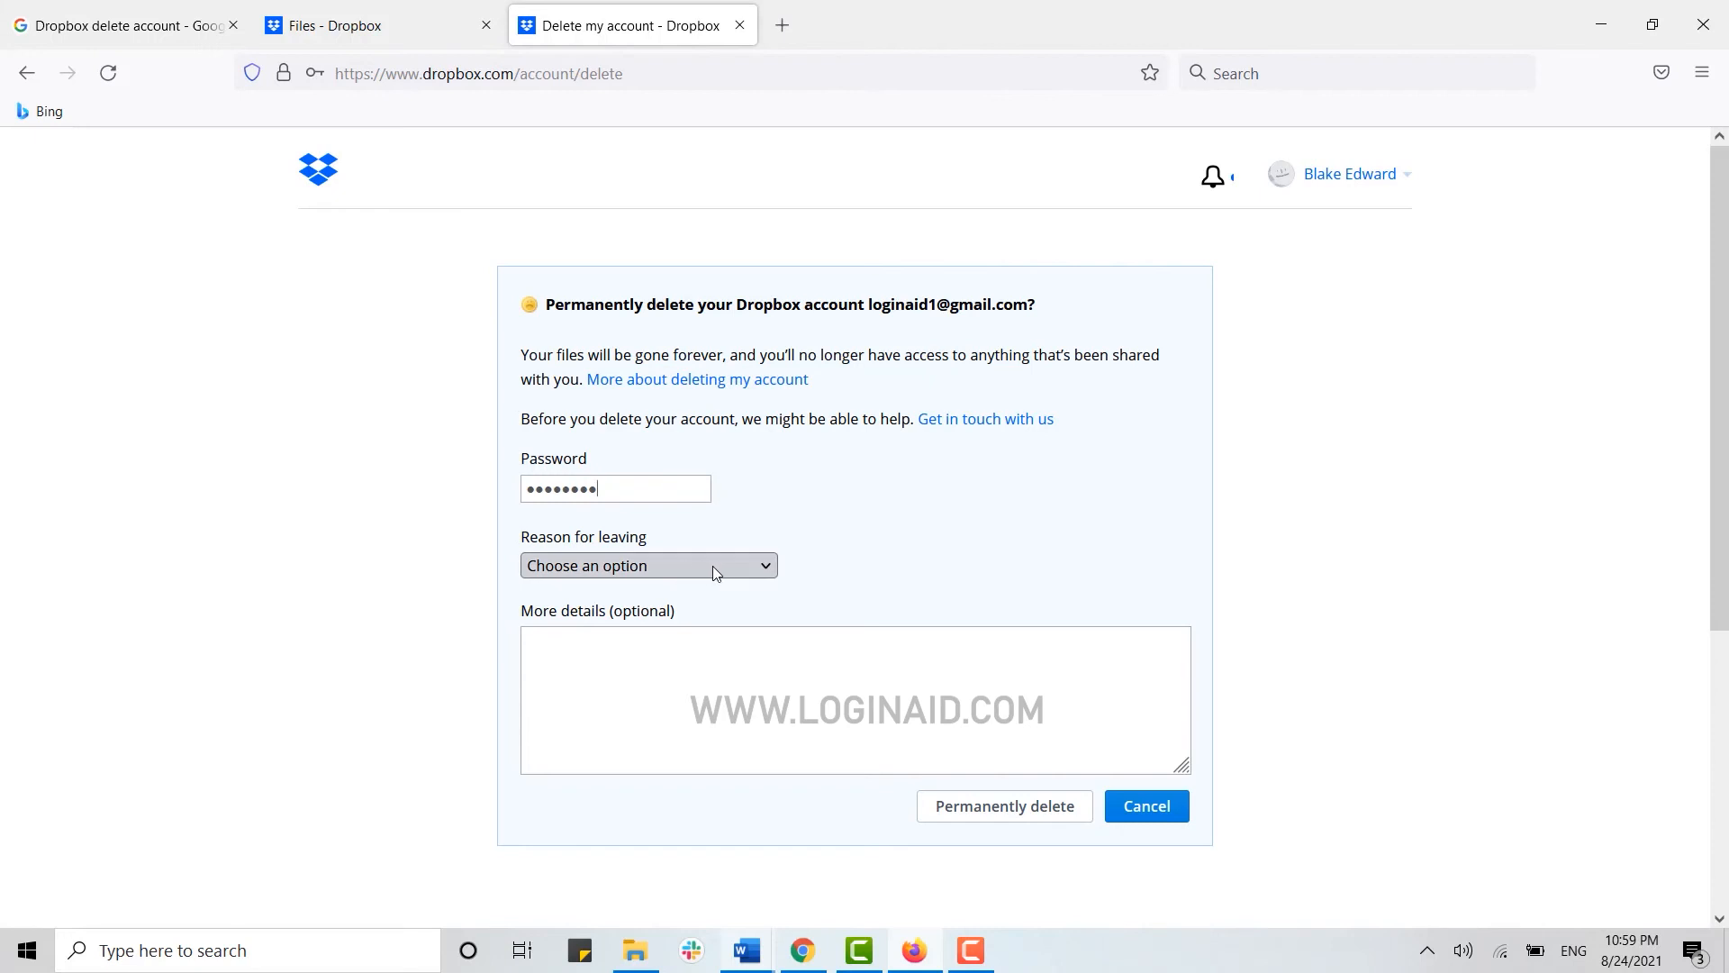
left_click(648, 565)
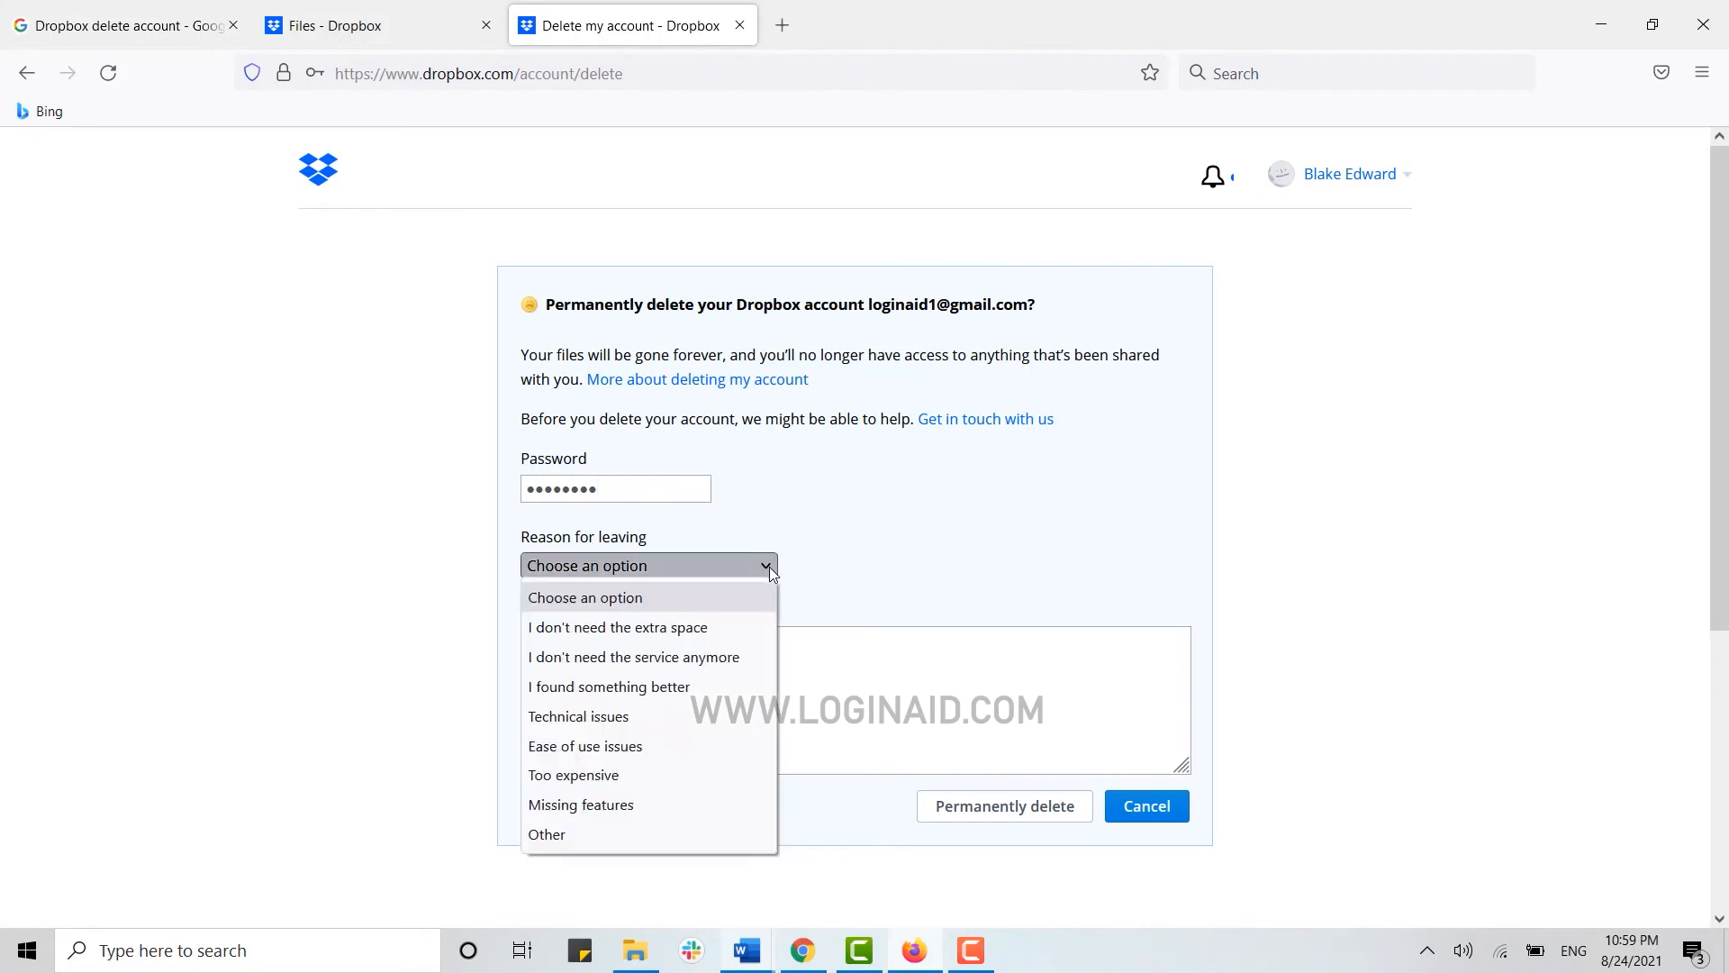
mouse_move(648, 762)
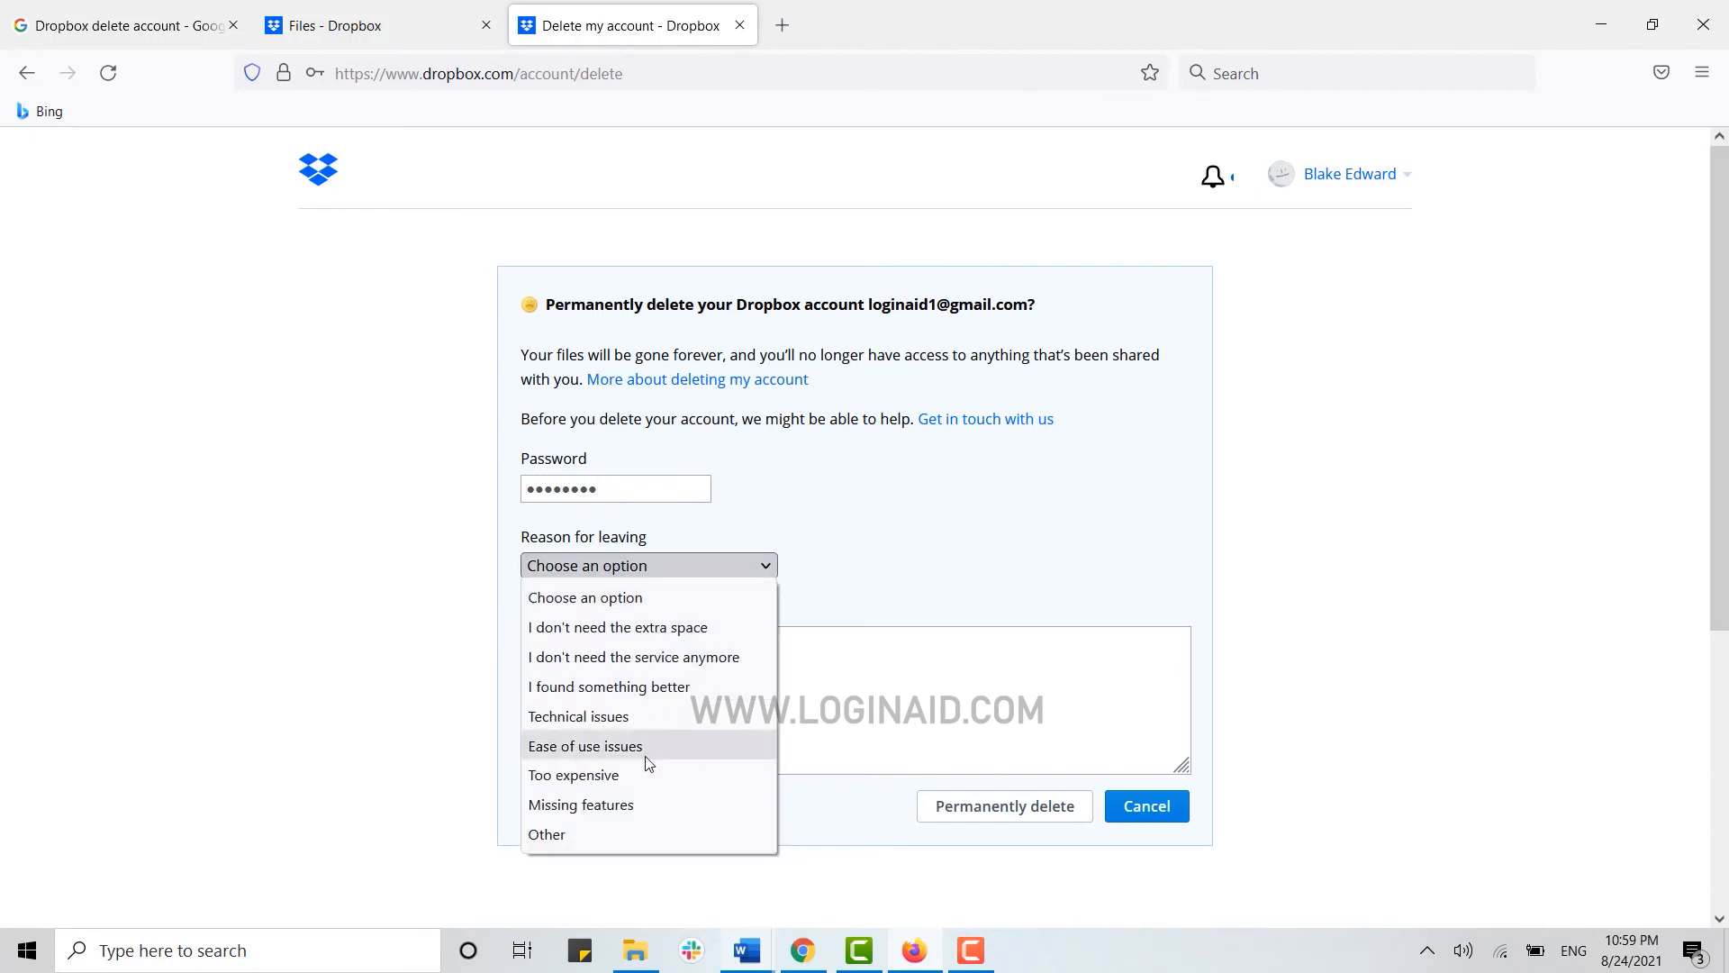
mouse_move(624, 836)
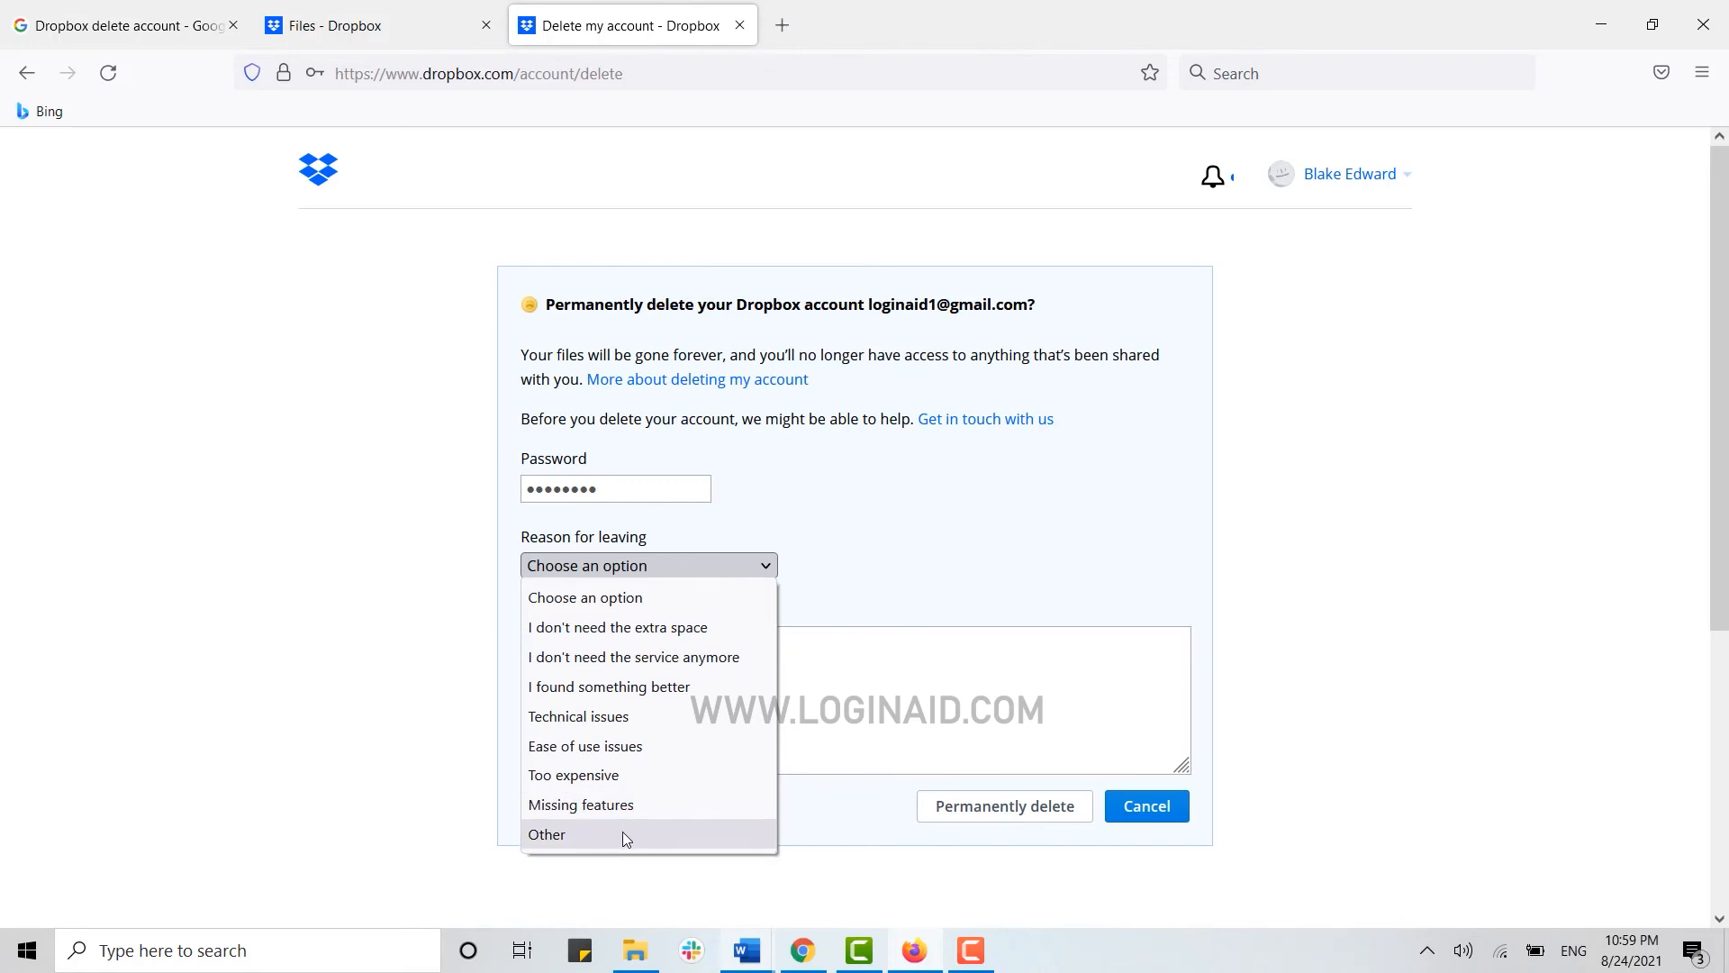
mouse_move(623, 716)
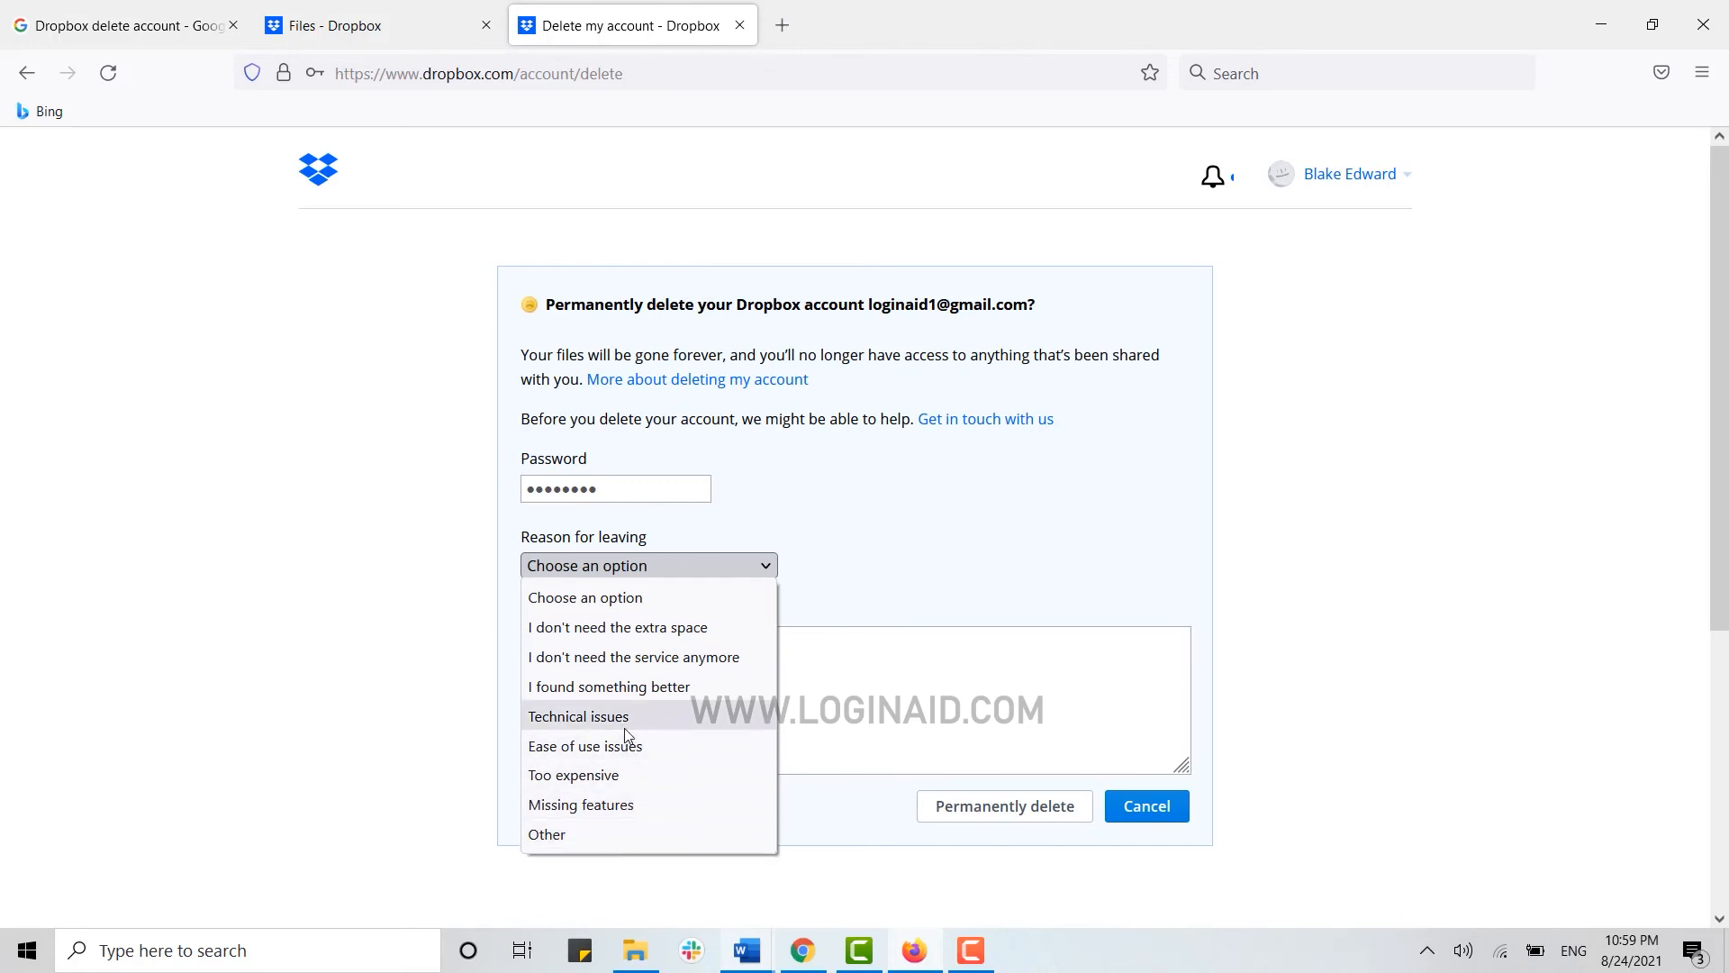
left_click(578, 716)
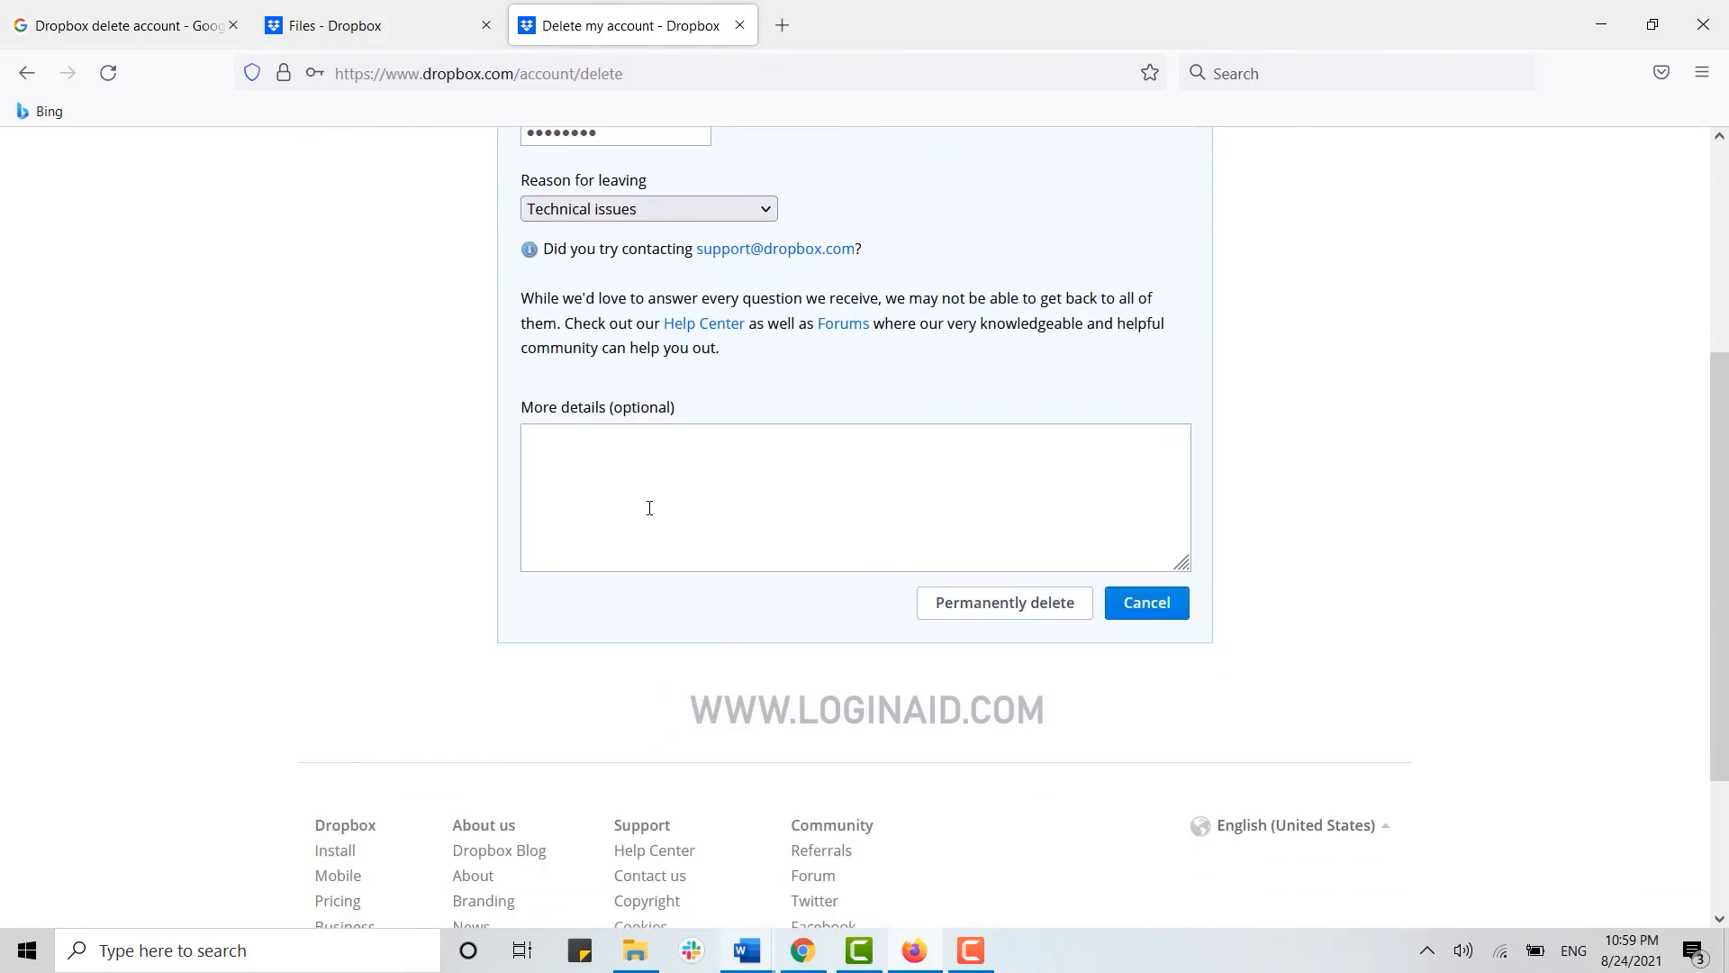
left_click(662, 463)
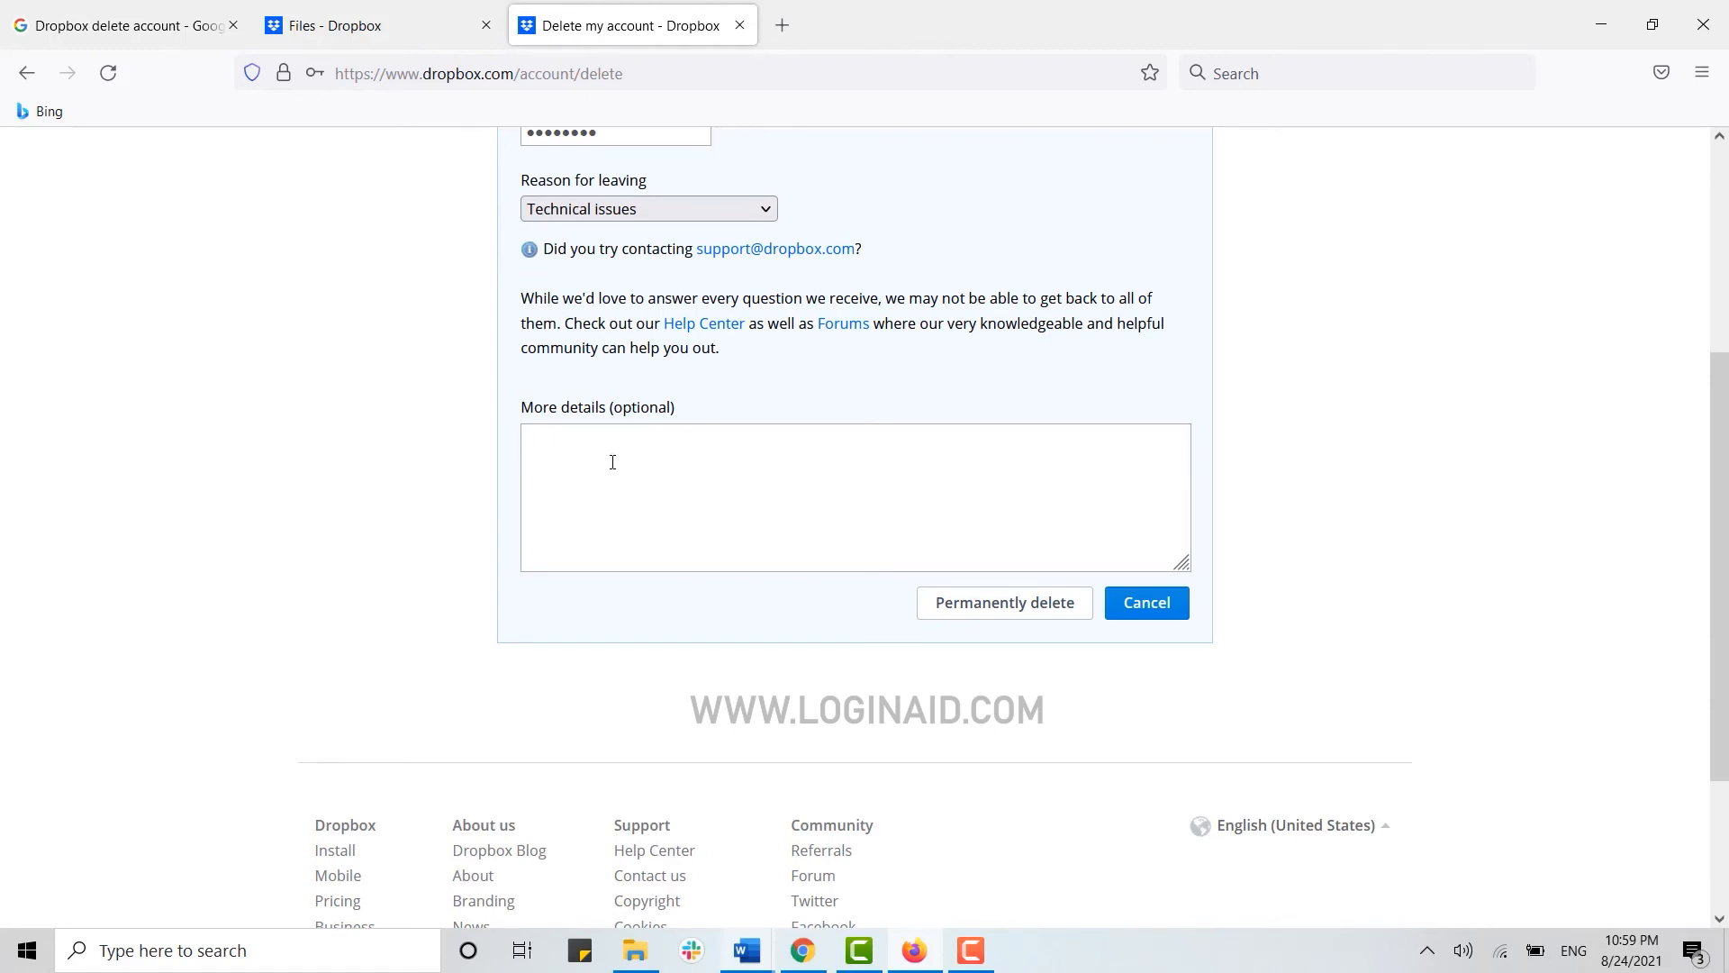
left_click(1004, 603)
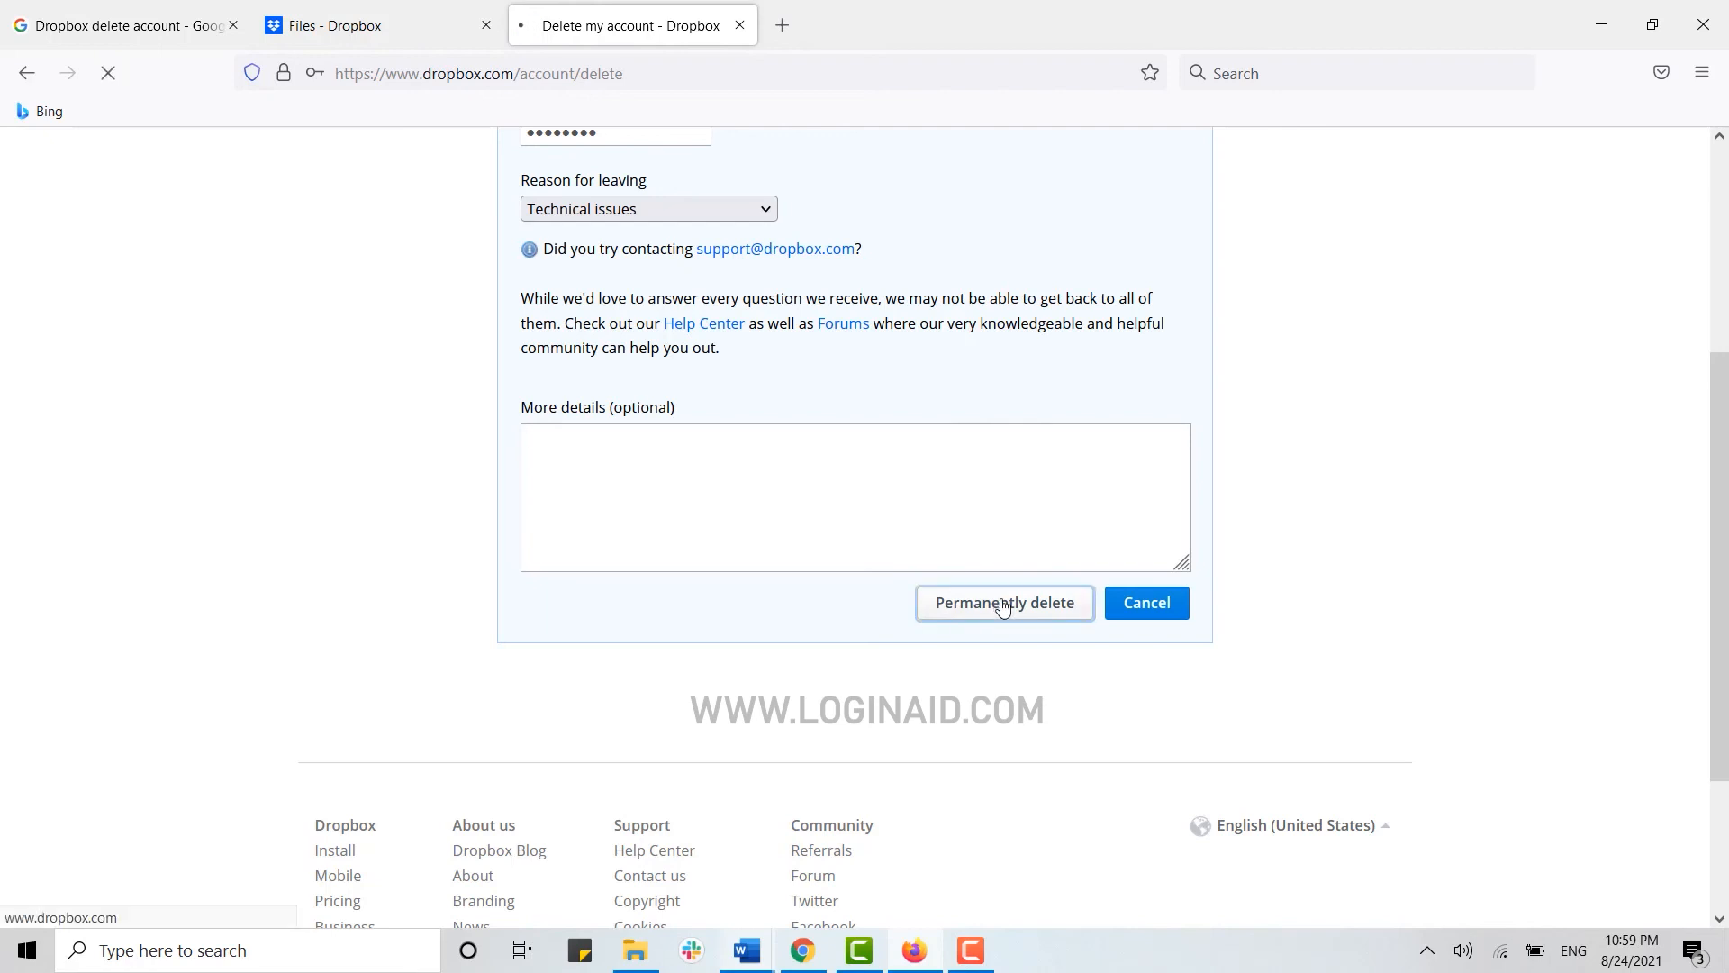
left_click(1003, 603)
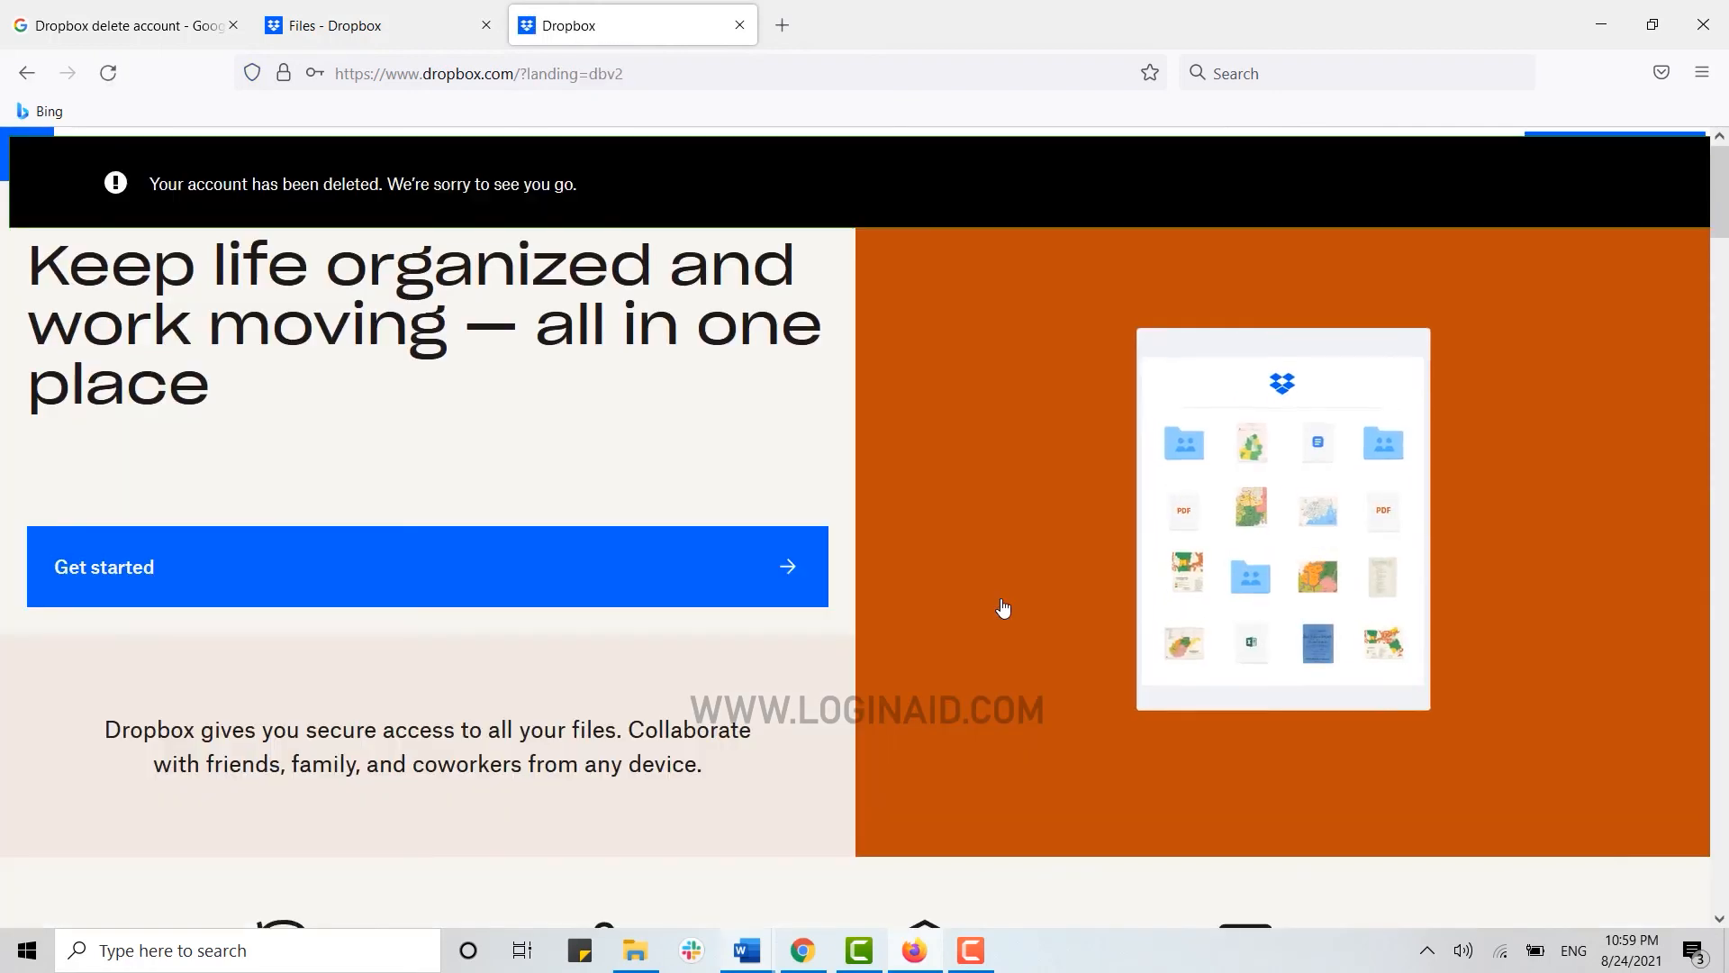